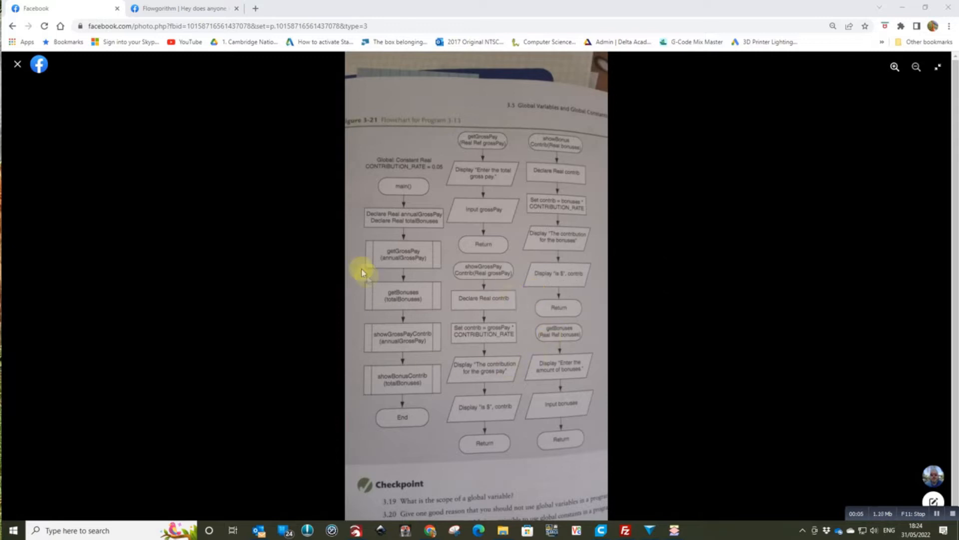
pyautogui.moveTo(347, 171)
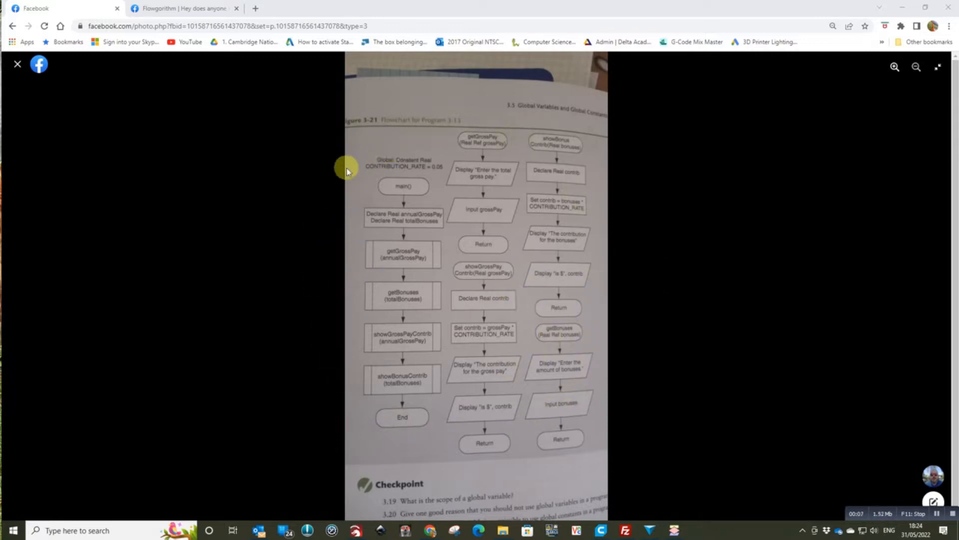
pyautogui.moveTo(397, 183)
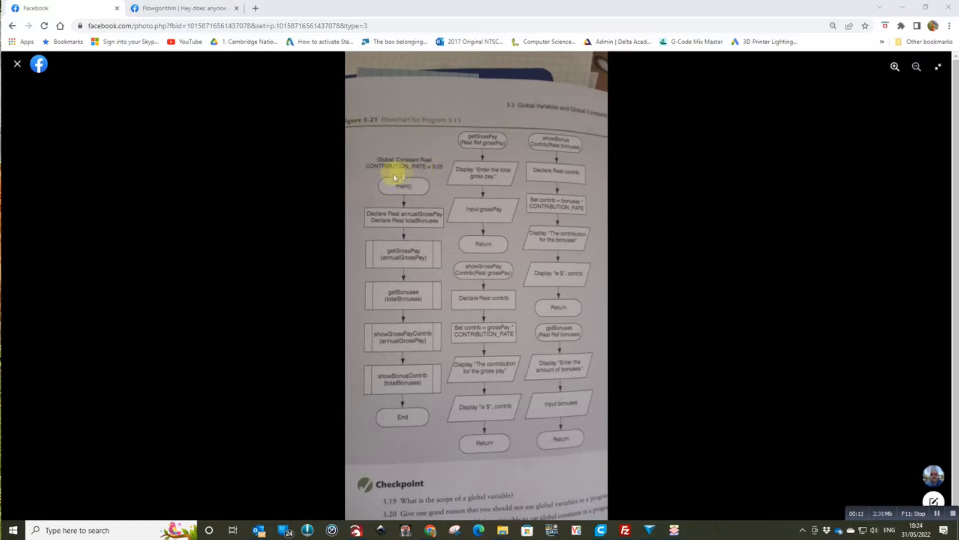
pyautogui.moveTo(410, 176)
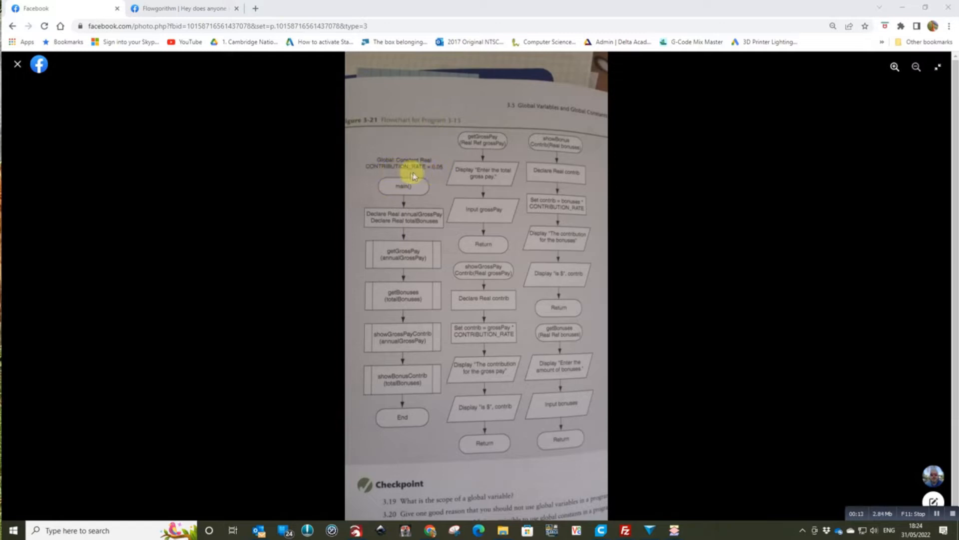
pyautogui.moveTo(449, 184)
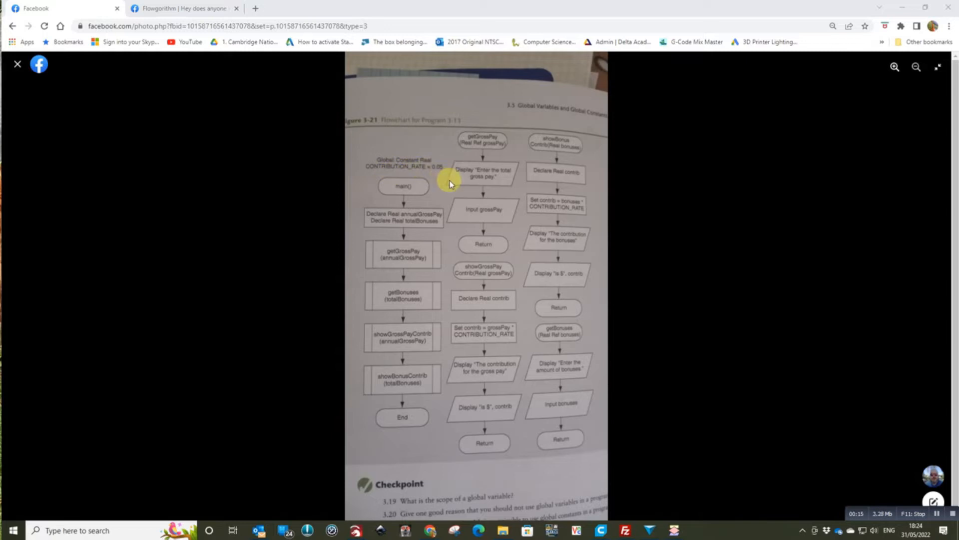
pyautogui.moveTo(491, 136)
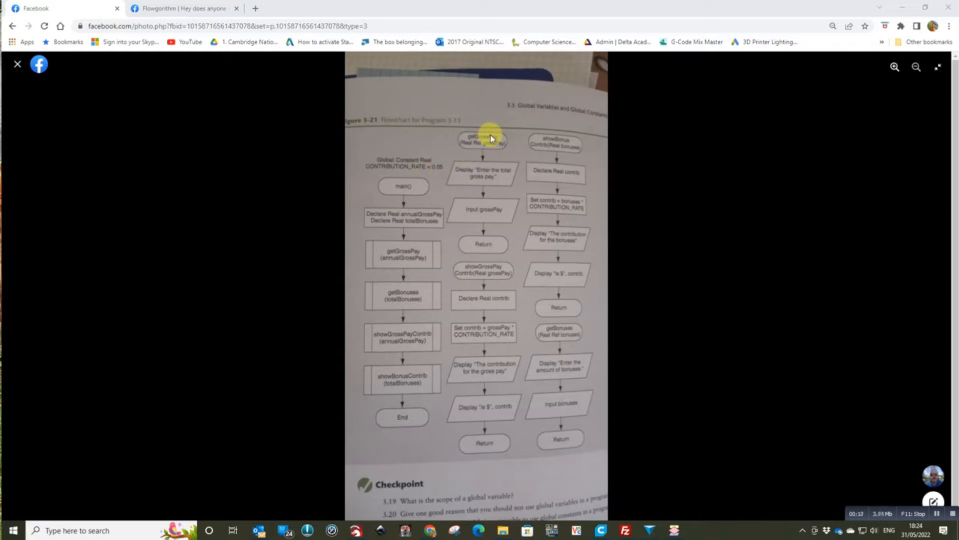
pyautogui.moveTo(468, 155)
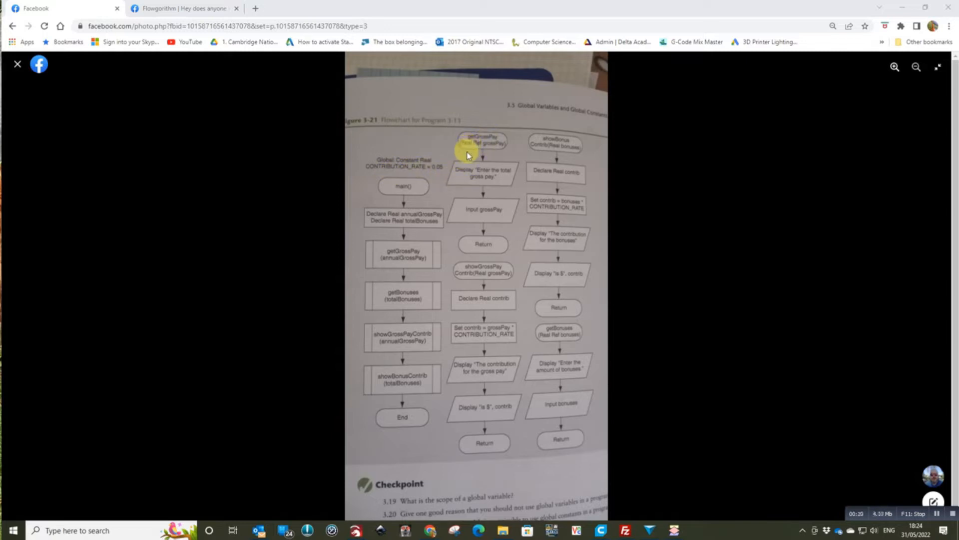
pyautogui.moveTo(499, 145)
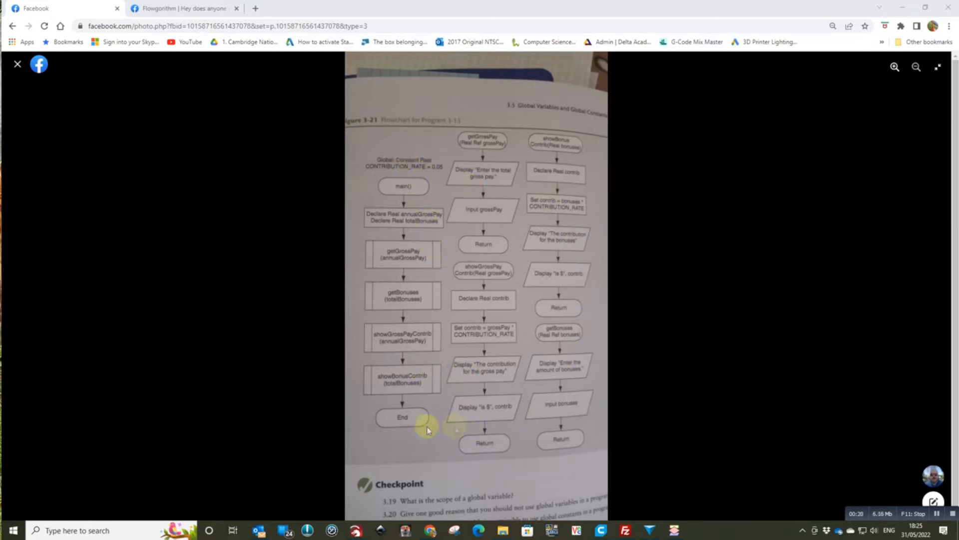
pyautogui.moveTo(447, 236)
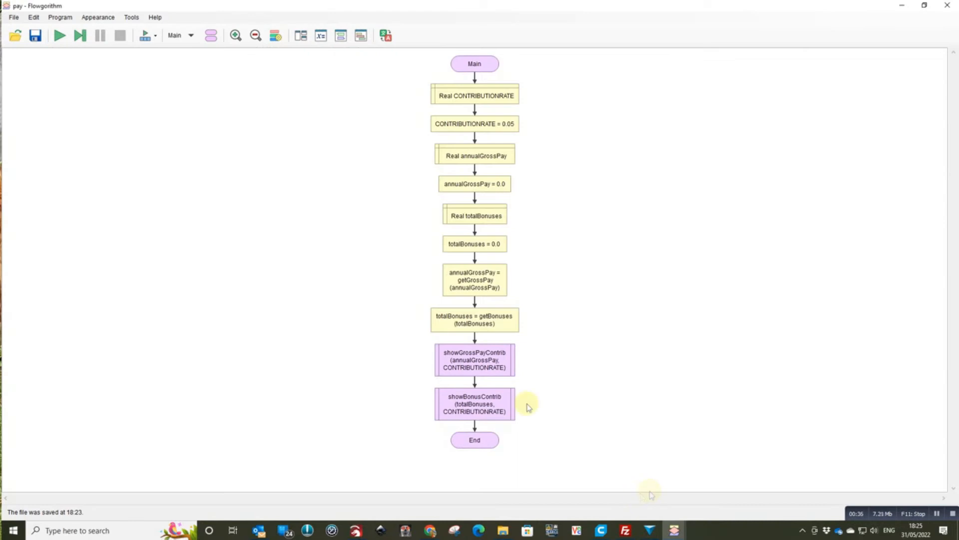
pyautogui.moveTo(476, 108)
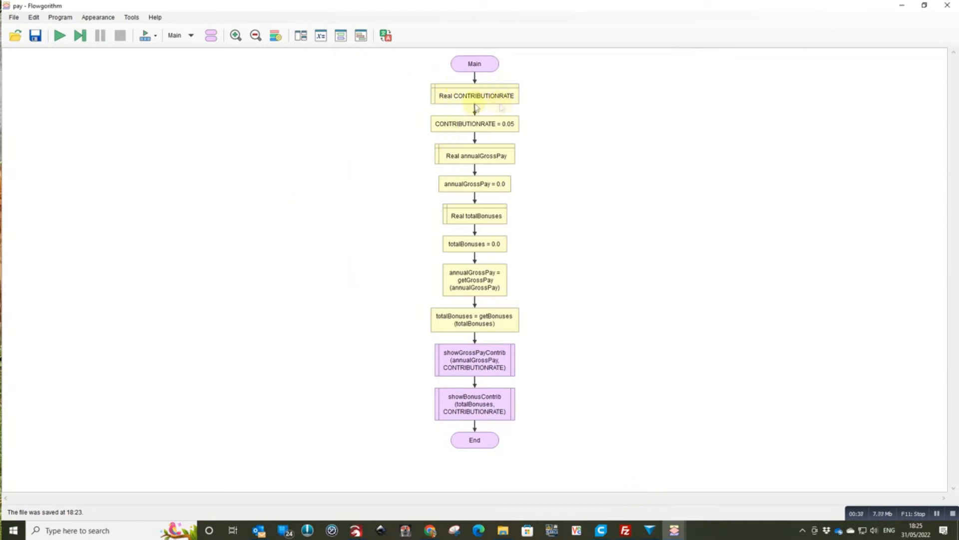
pyautogui.moveTo(490, 103)
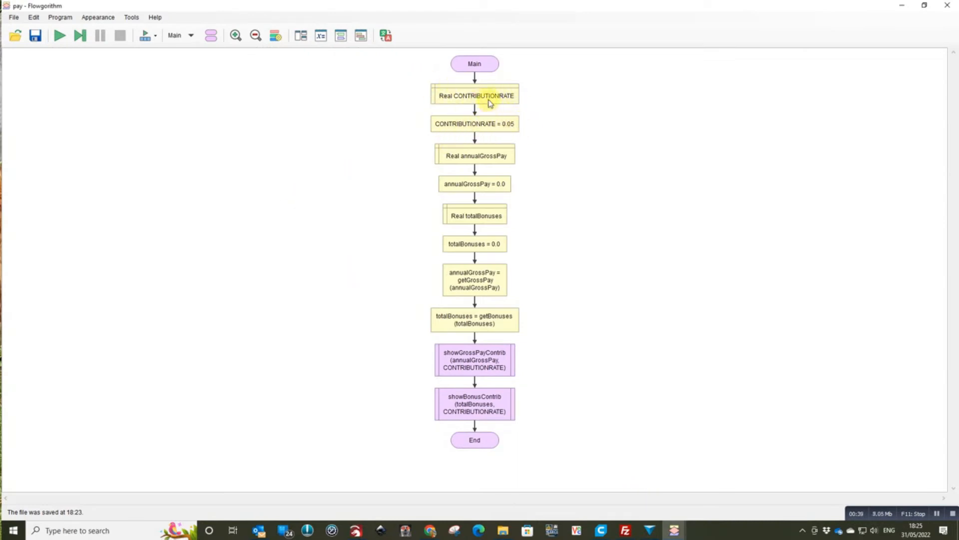
pyautogui.moveTo(452, 102)
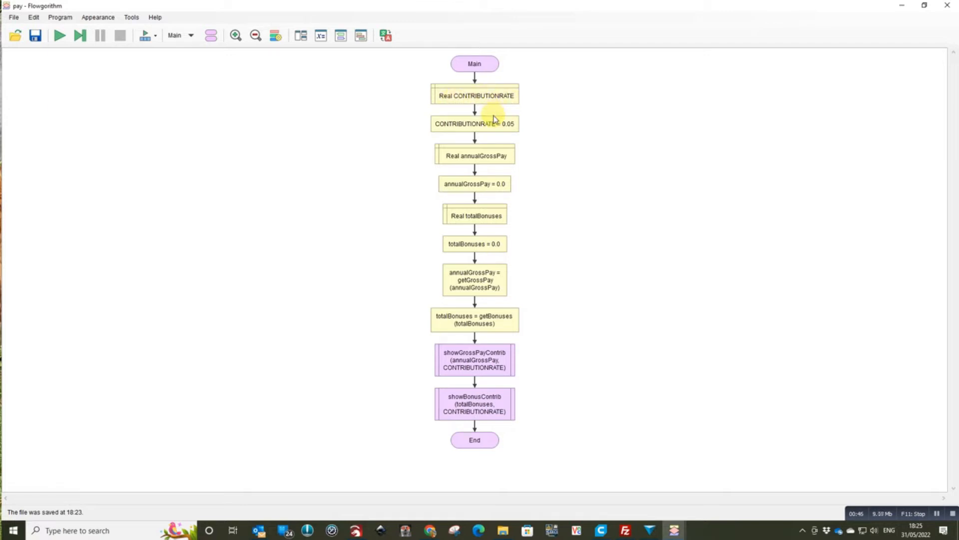
pyautogui.moveTo(420, 165)
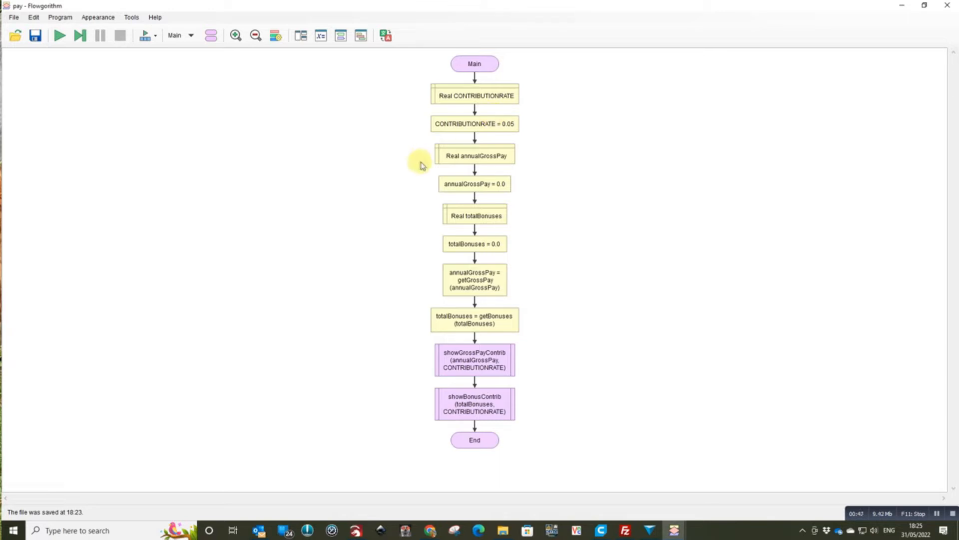
pyautogui.moveTo(404, 191)
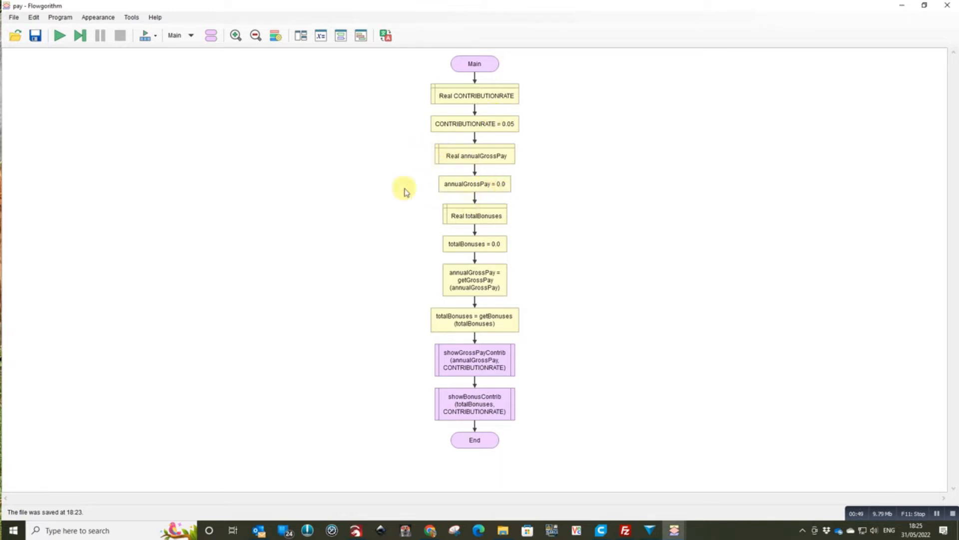
pyautogui.moveTo(383, 180)
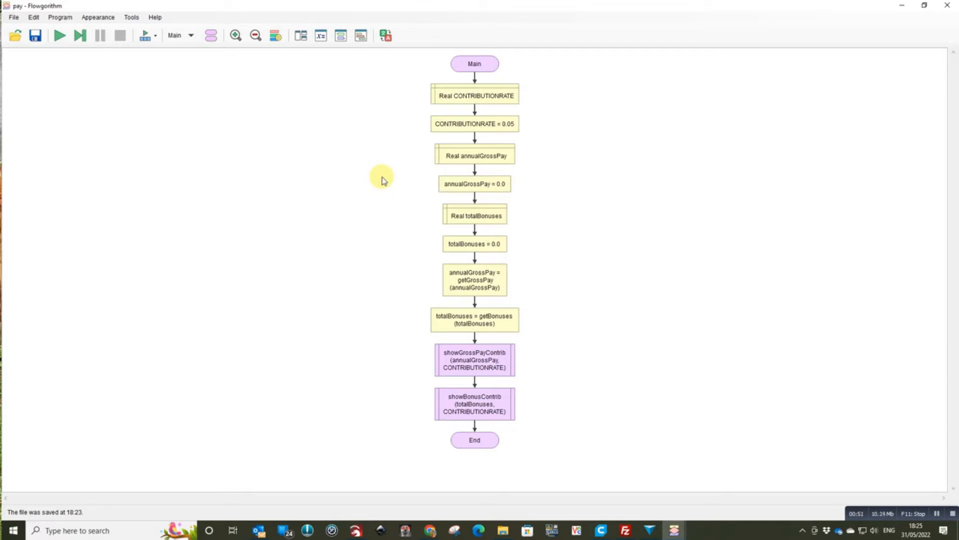
pyautogui.moveTo(496, 188)
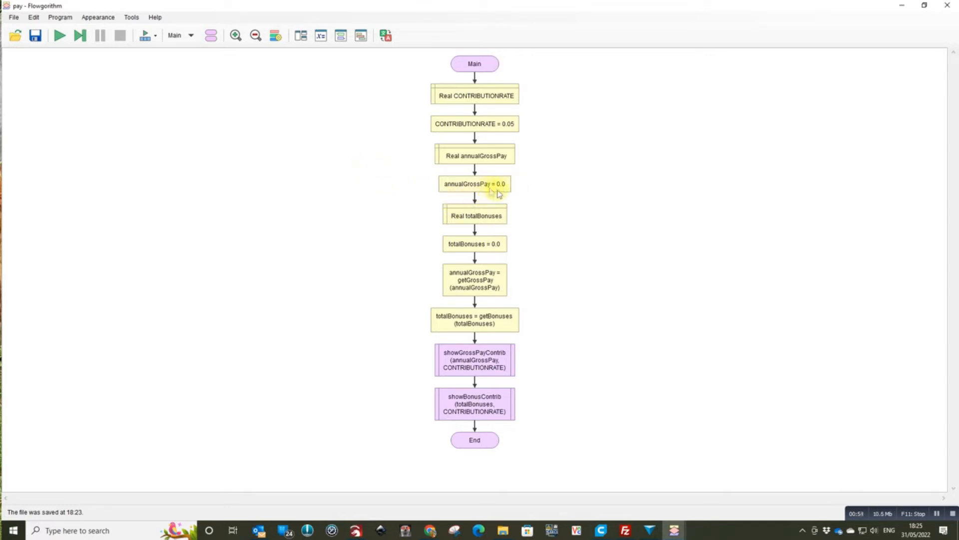
pyautogui.moveTo(502, 236)
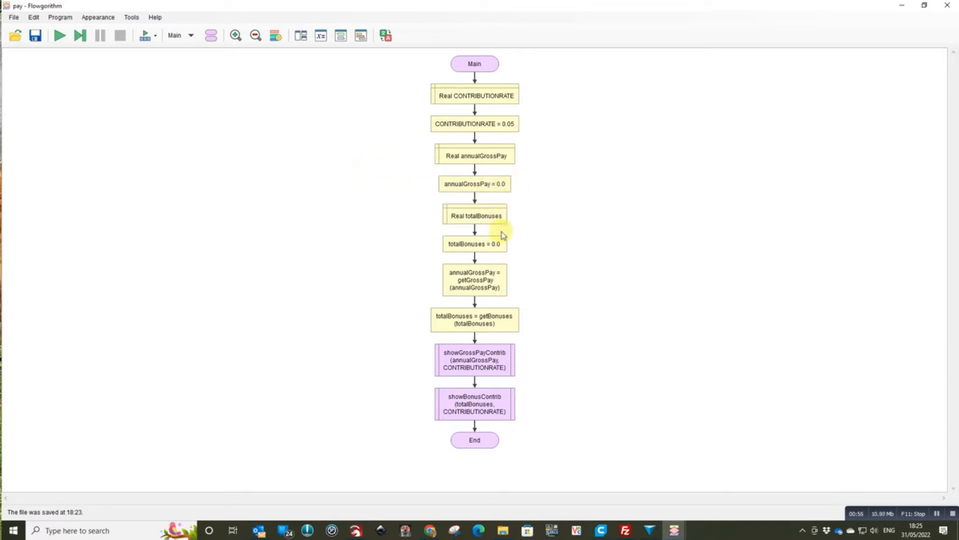
pyautogui.moveTo(485, 277)
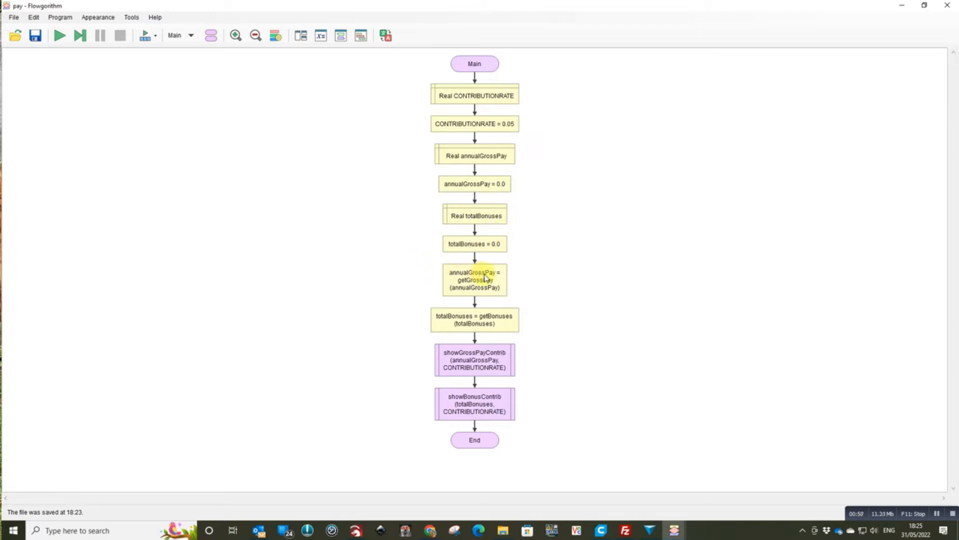
pyautogui.moveTo(424, 298)
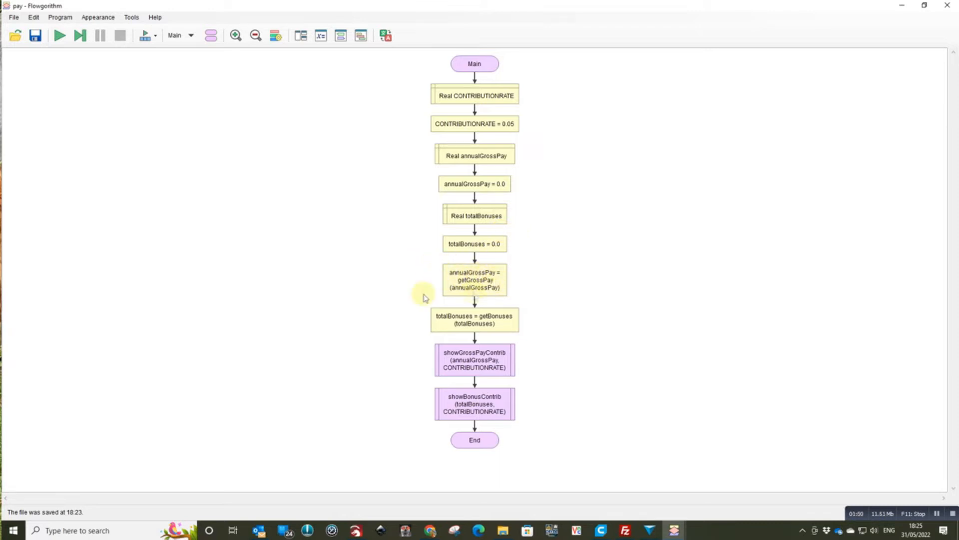
pyautogui.moveTo(436, 291)
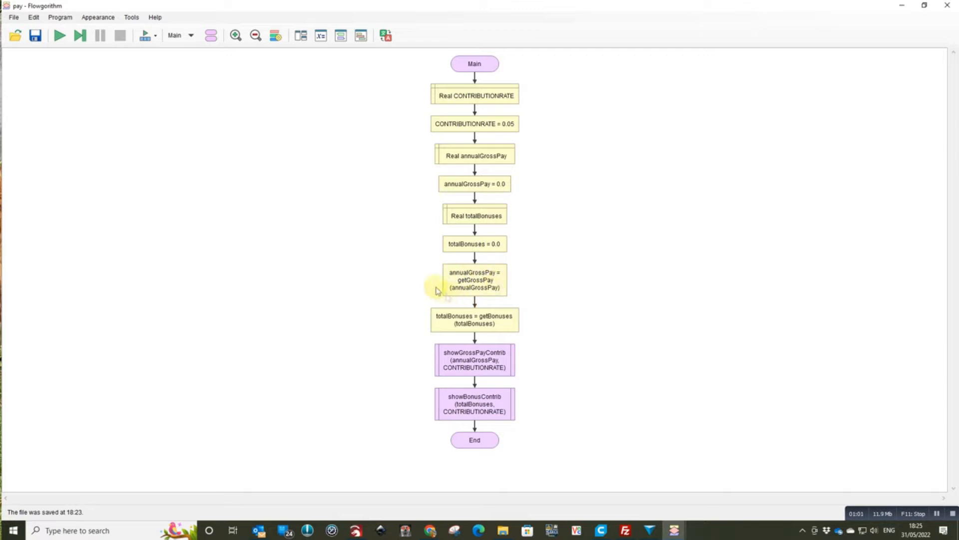
pyautogui.moveTo(473, 288)
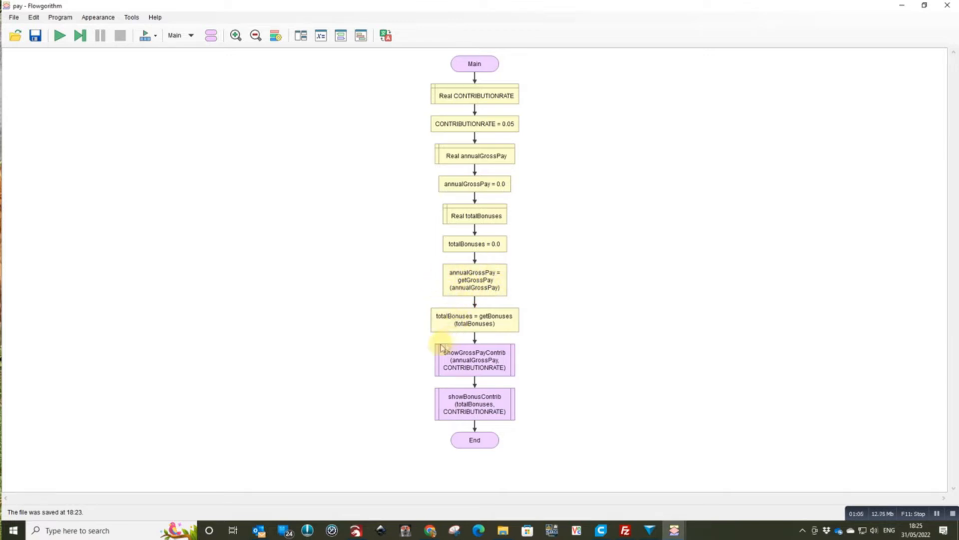
pyautogui.moveTo(419, 367)
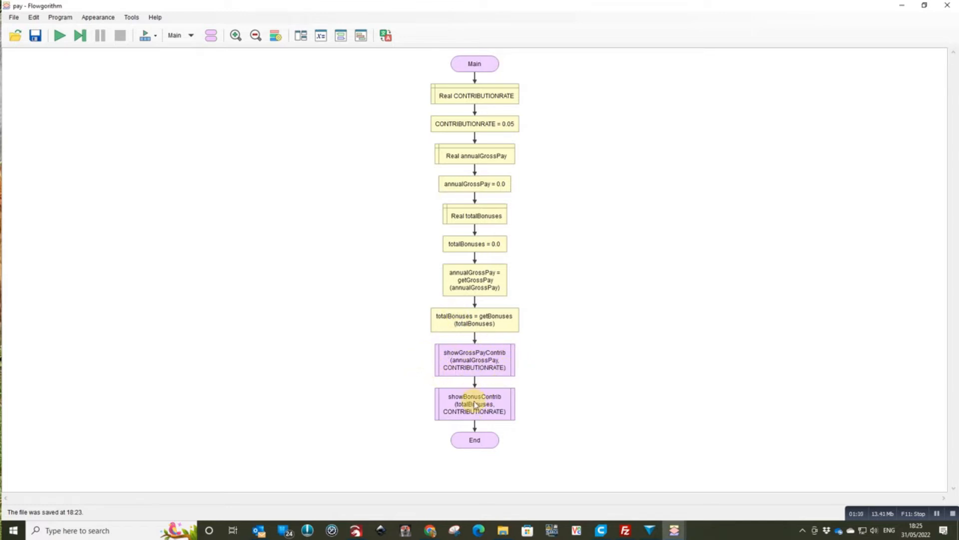
pyautogui.moveTo(268, 78)
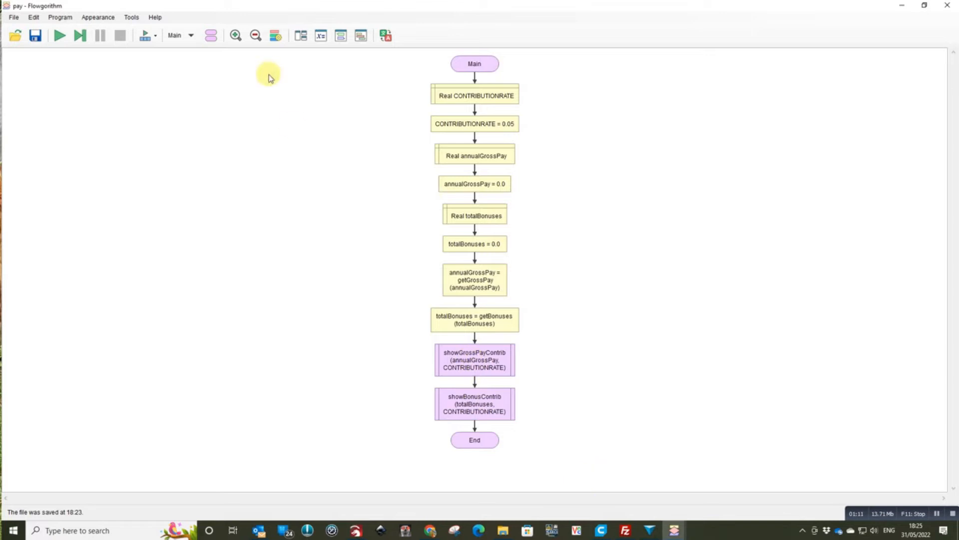
pyautogui.moveTo(376, 66)
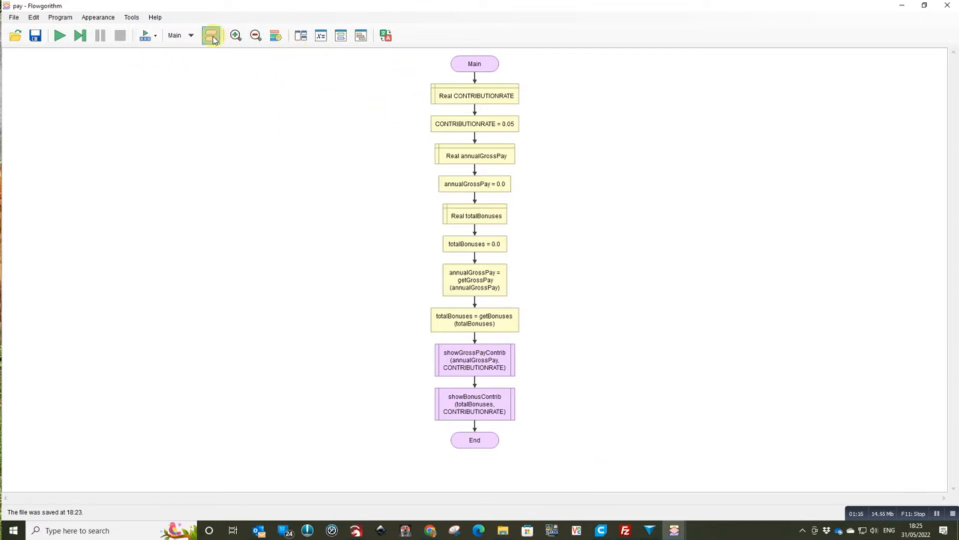
# Briefly bring up the program's function manager and dismiss it without changes
pyautogui.click(211, 35)
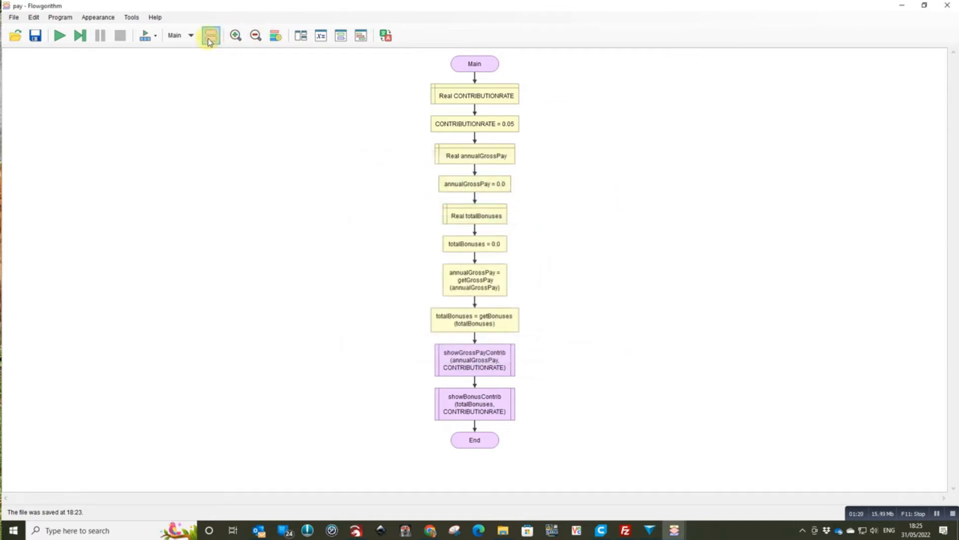
pyautogui.click(211, 35)
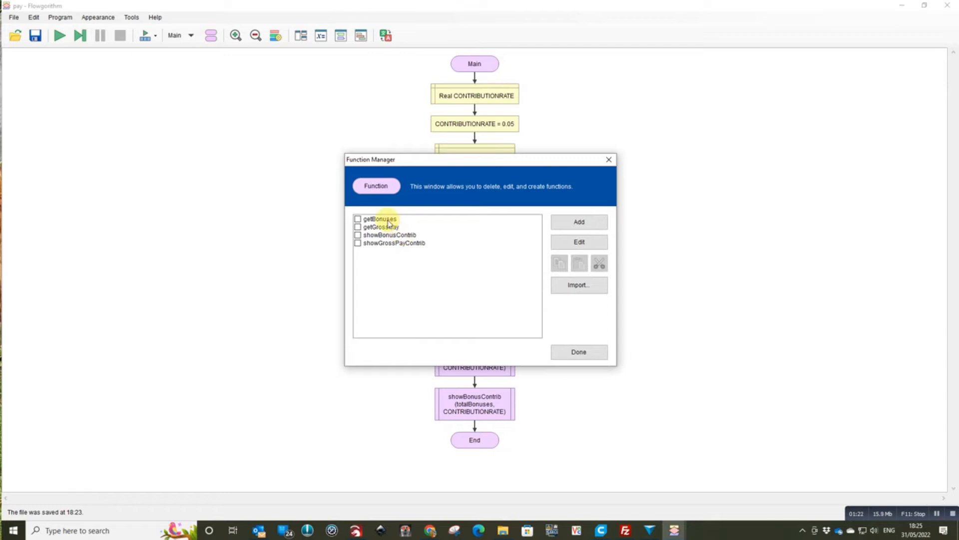
pyautogui.click(577, 351)
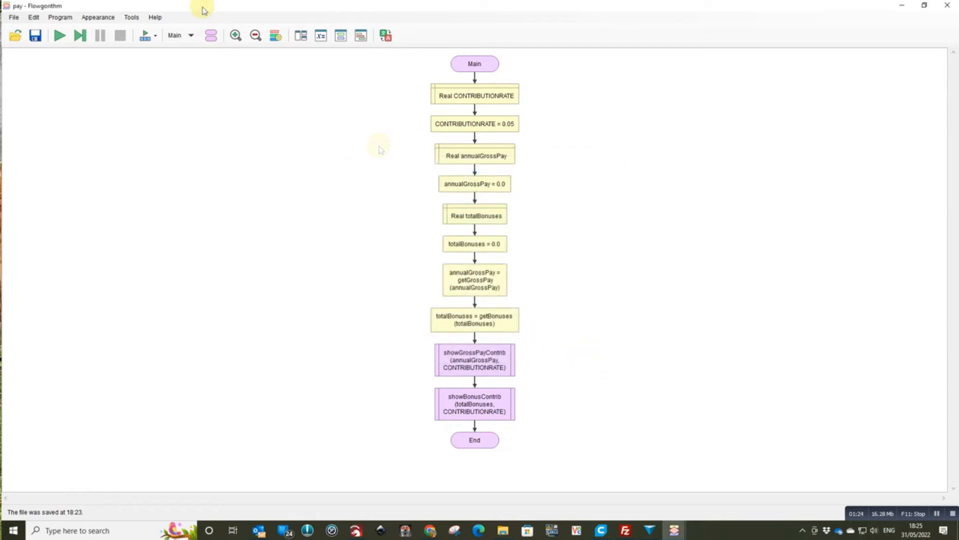
# View the getBonuses and getGrossPay flowcharts, then reopen the function list for showBonusContrib
pyautogui.click(190, 35)
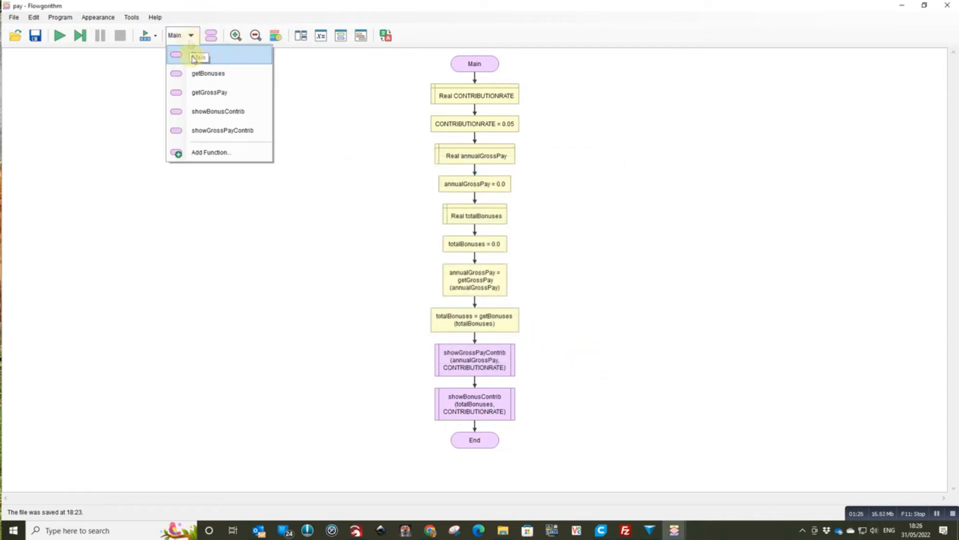
pyautogui.click(207, 73)
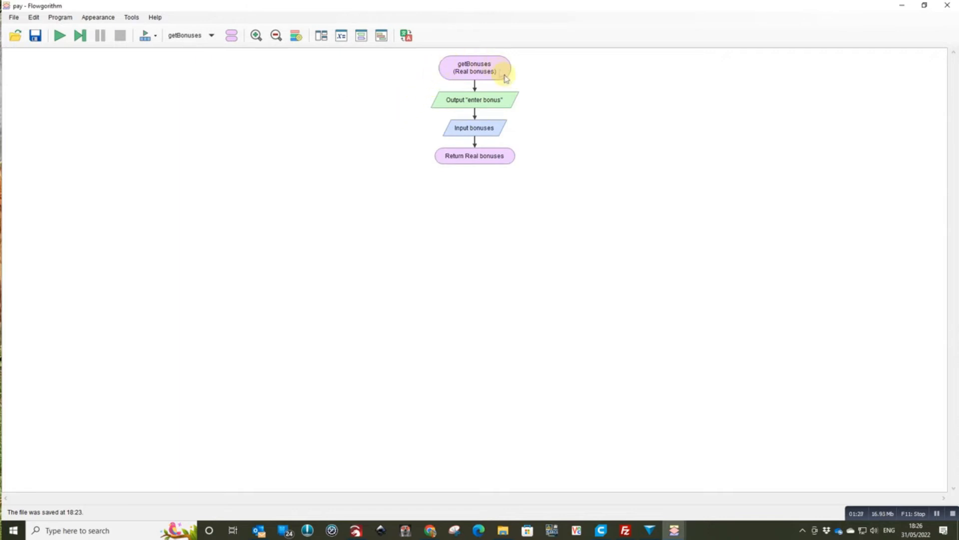
pyautogui.moveTo(482, 142)
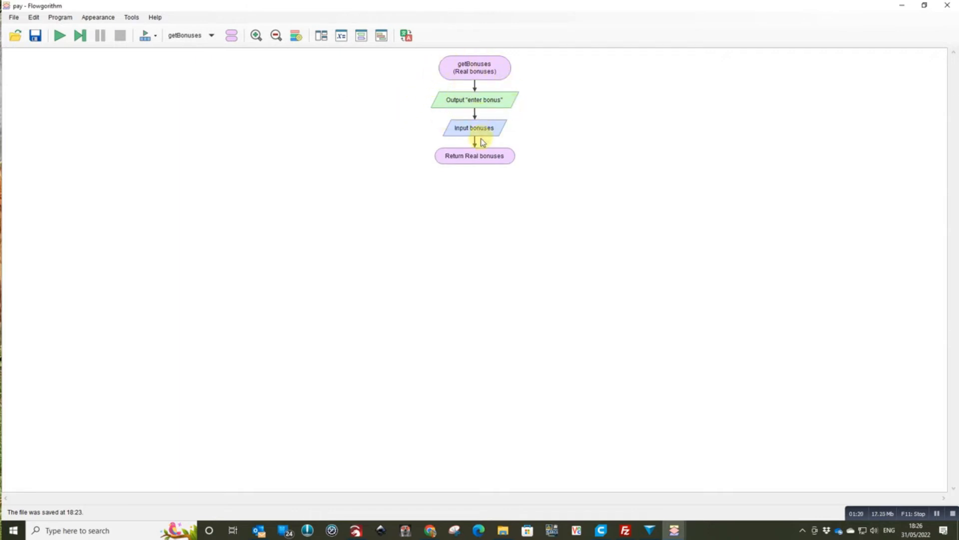
pyautogui.click(211, 35)
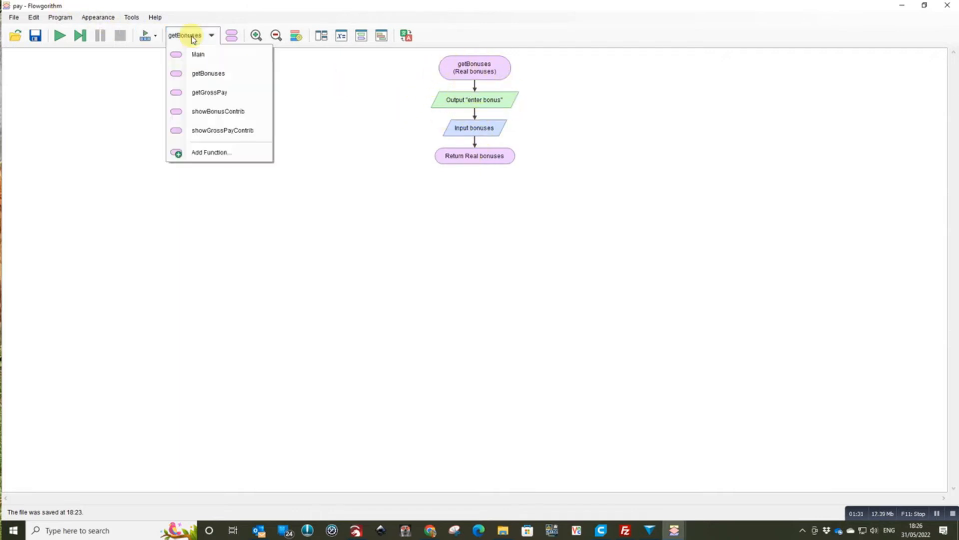
pyautogui.click(209, 92)
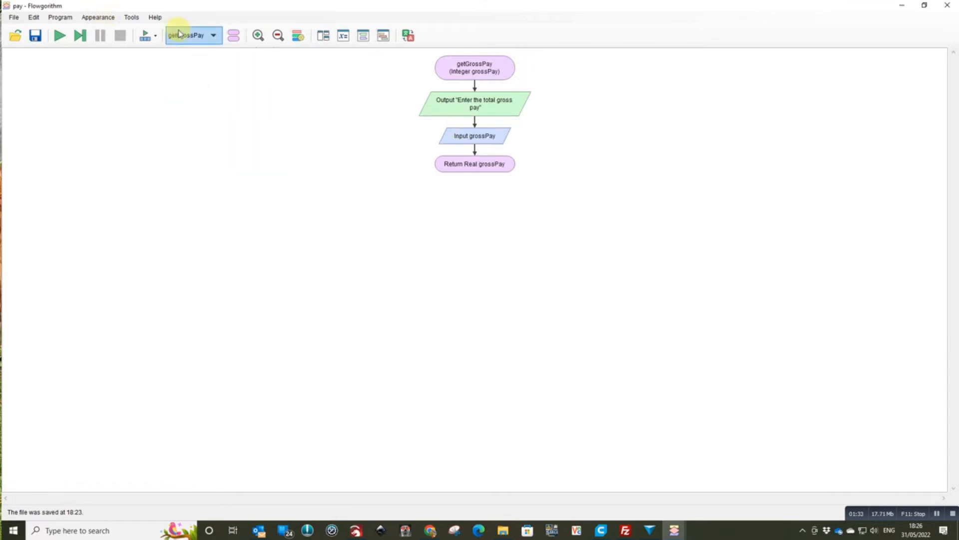
pyautogui.click(213, 35)
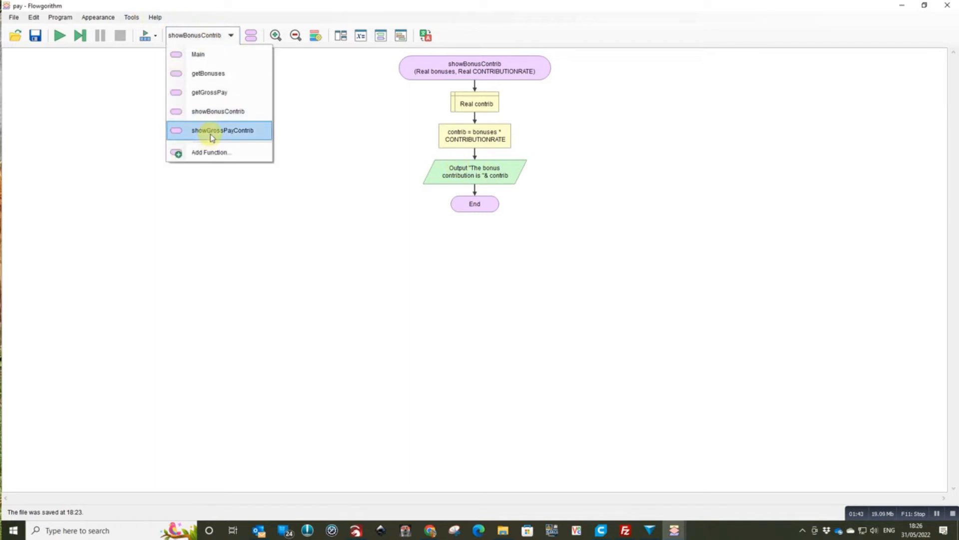
# View showGrossPayContrib, then step execution in Main up to the annualGrossPay = 0.0 assignment
pyautogui.click(224, 130)
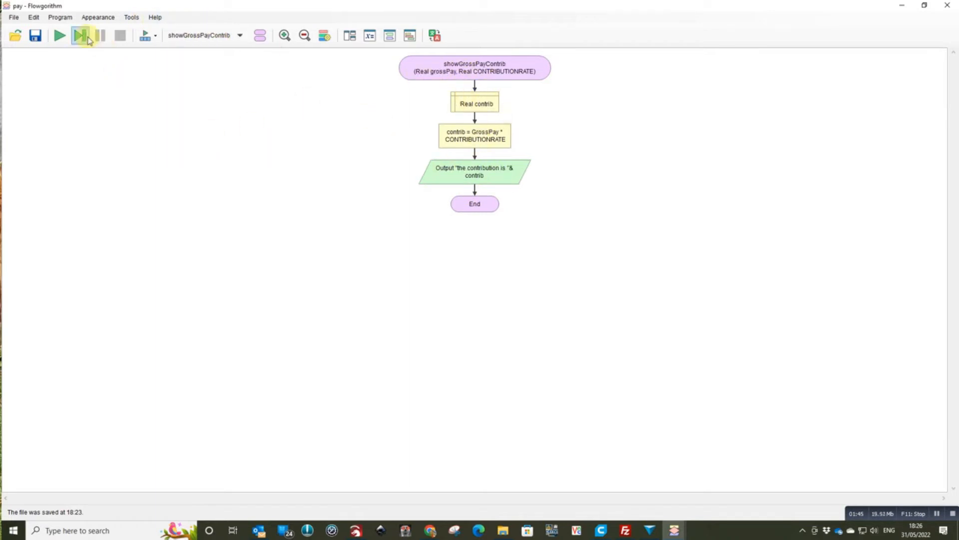
pyautogui.moveTo(80, 35)
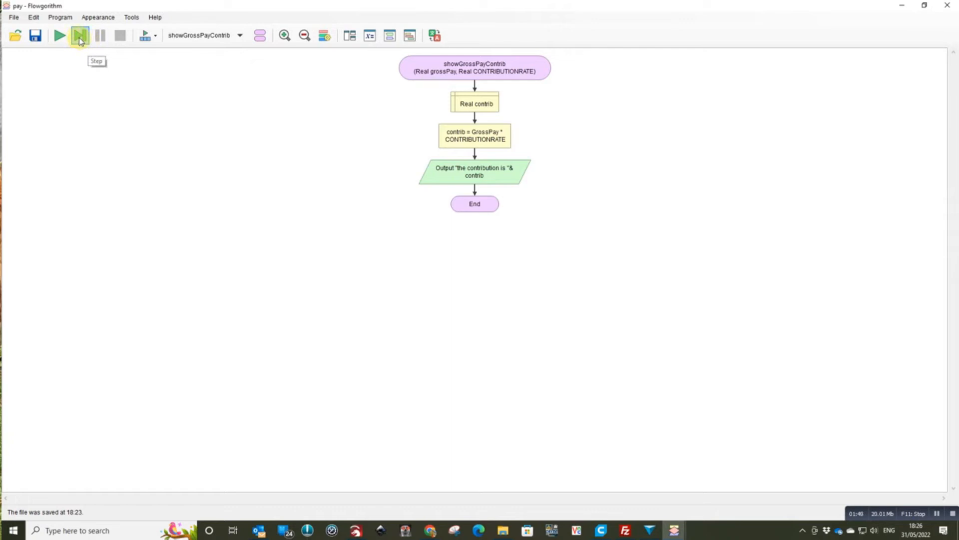
pyautogui.click(80, 35)
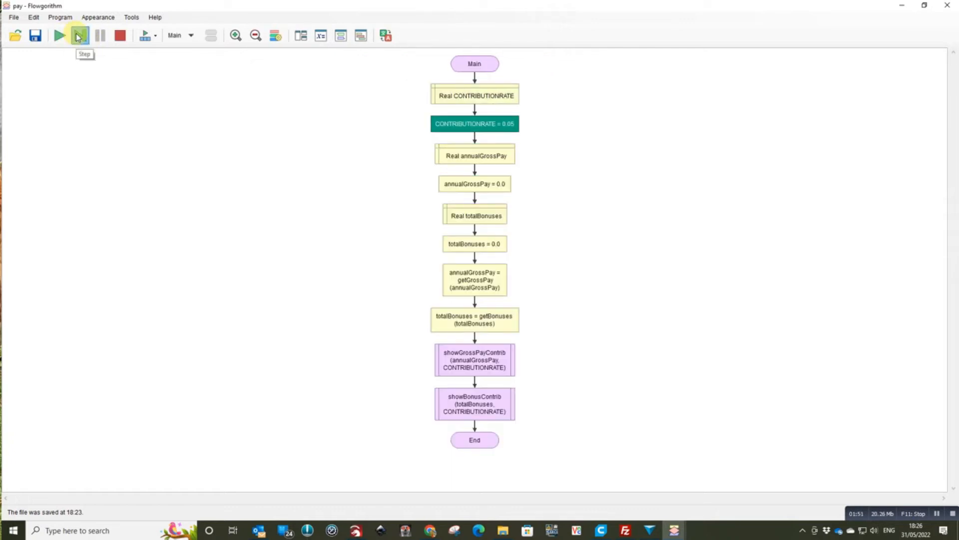
pyautogui.click(79, 34)
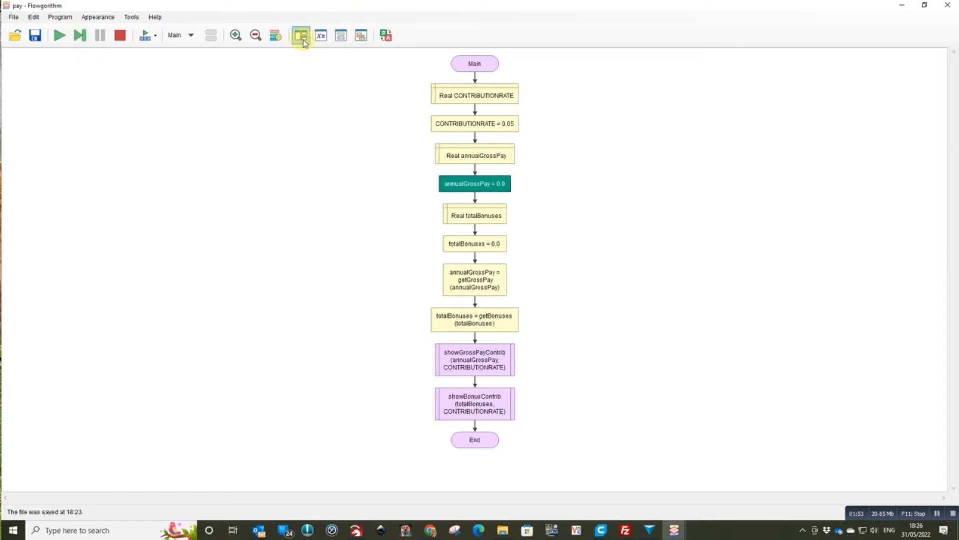
pyautogui.moveTo(361, 36)
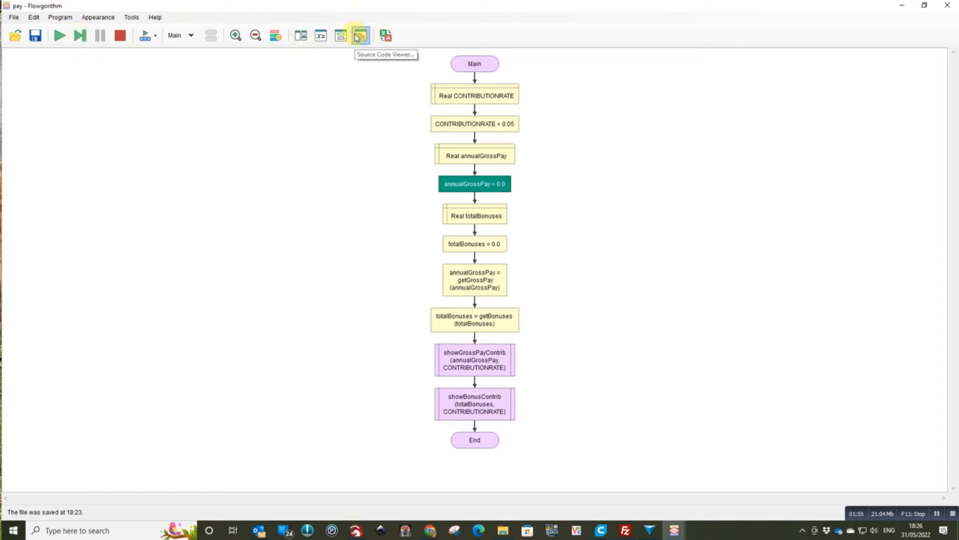
pyautogui.moveTo(321, 35)
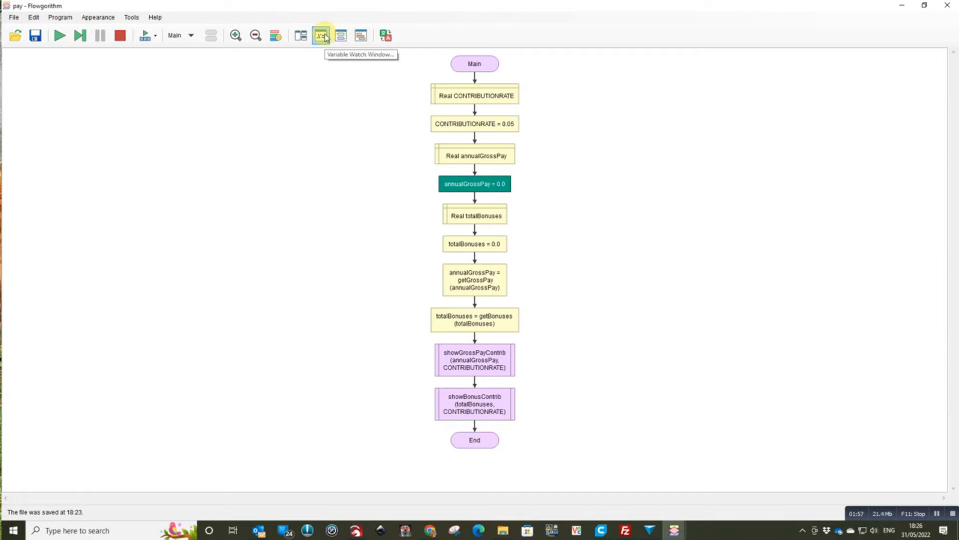
# Show the Variable Watch (CONTRIBUTIONRATE 0.05, annualGrossPay uninitialized) and step into getGrossPay
pyautogui.click(320, 35)
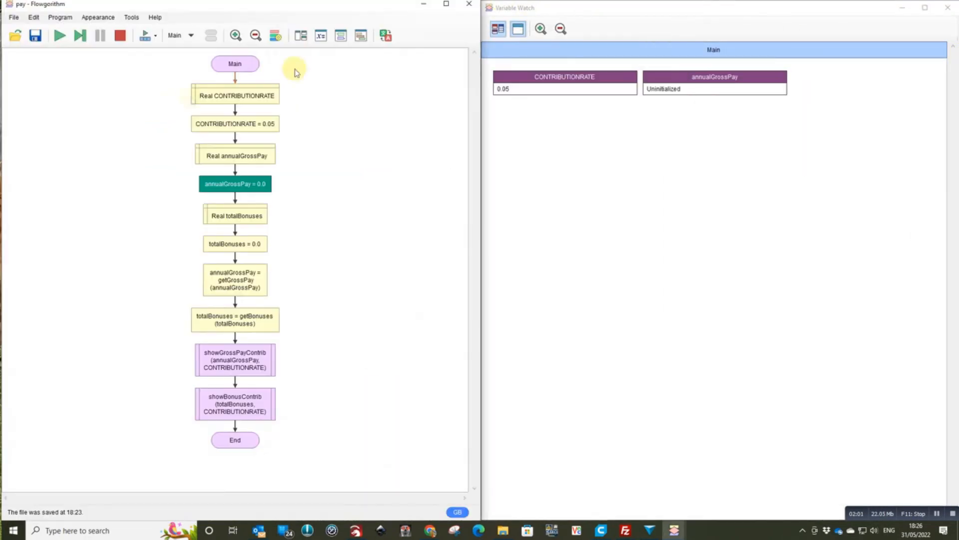
pyautogui.moveTo(80, 35)
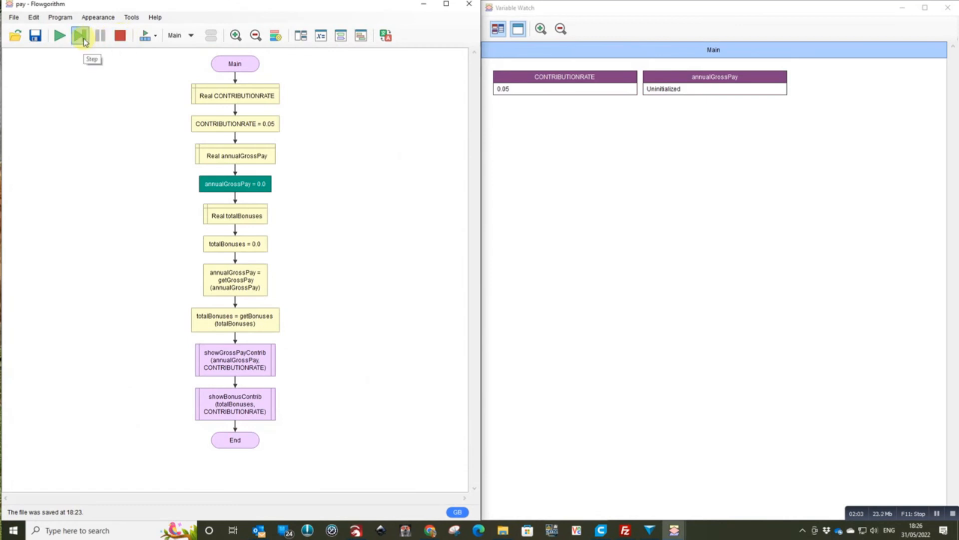
pyautogui.click(80, 35)
pyautogui.write('12')
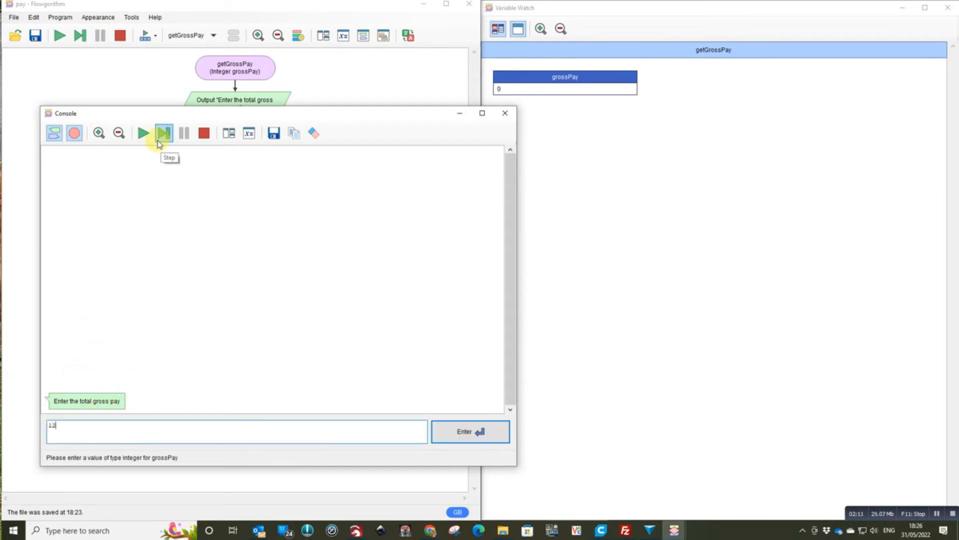
# Submit 12000 as gross pay and step into getBonuses up to its input prompt
pyautogui.write('000')
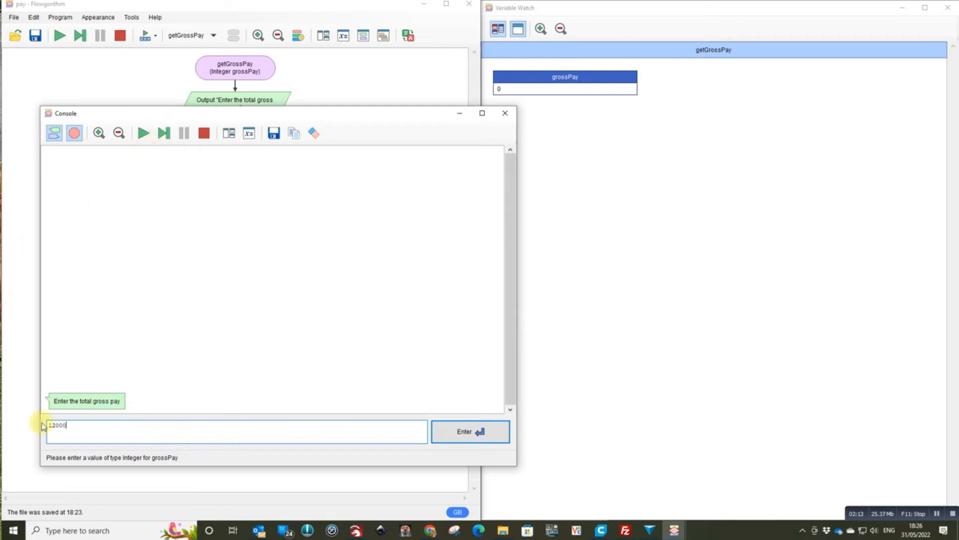
pyautogui.moveTo(454, 339)
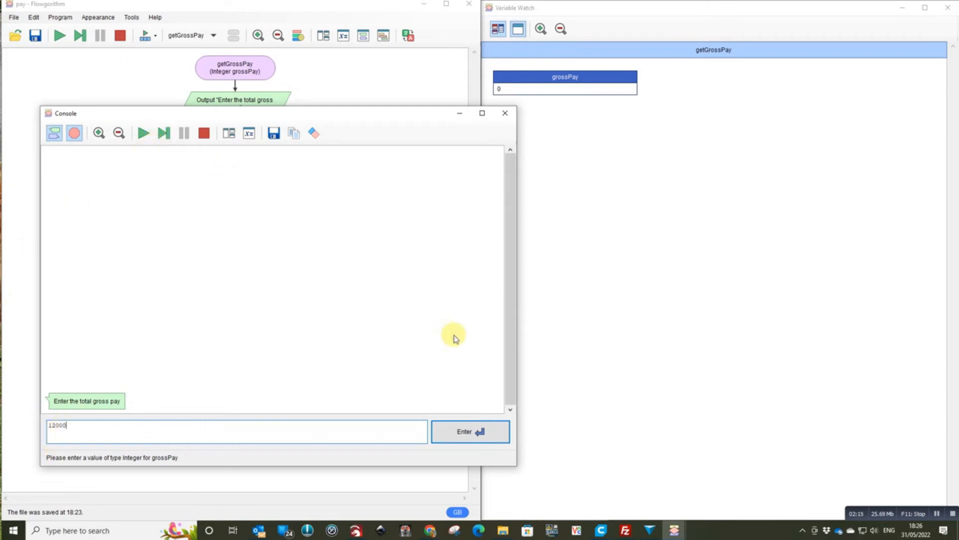
pyautogui.click(470, 432)
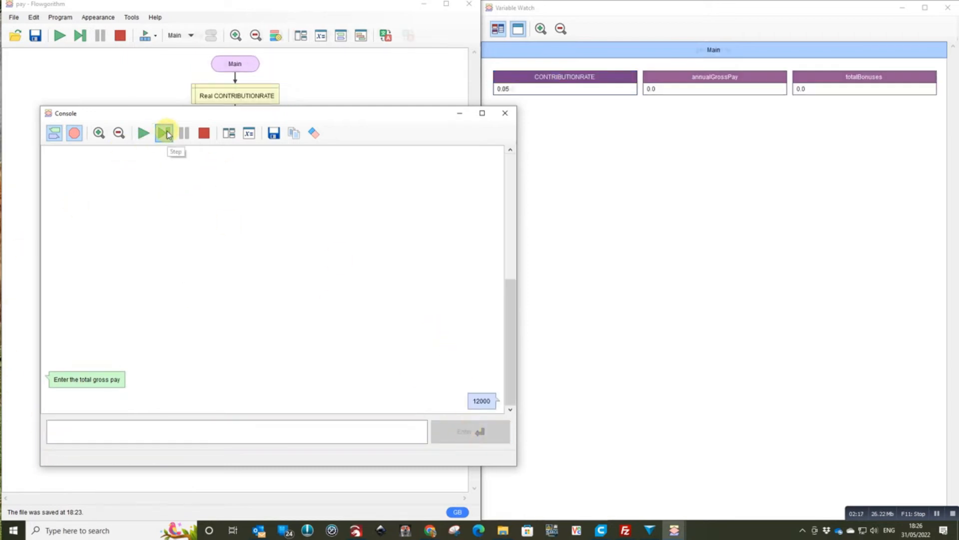
pyautogui.click(163, 133)
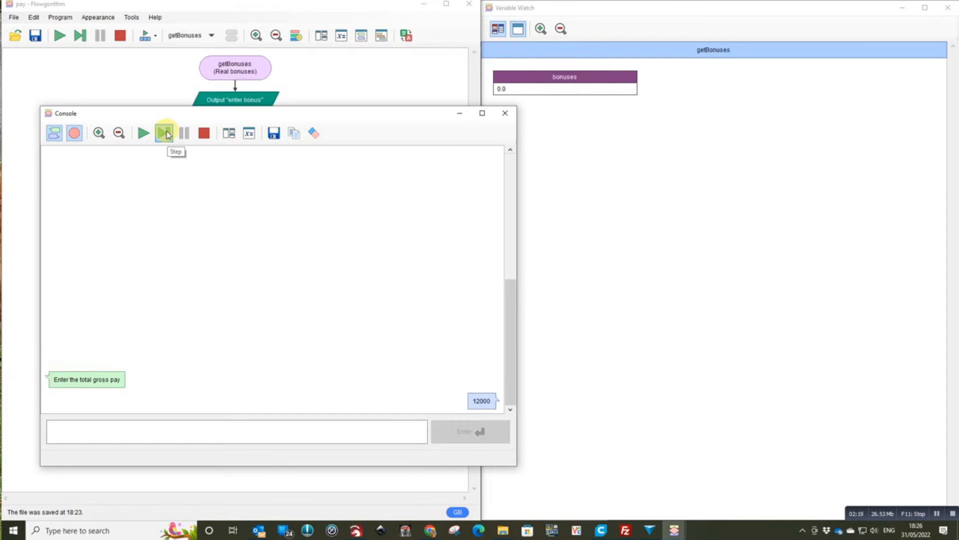
pyautogui.click(164, 133)
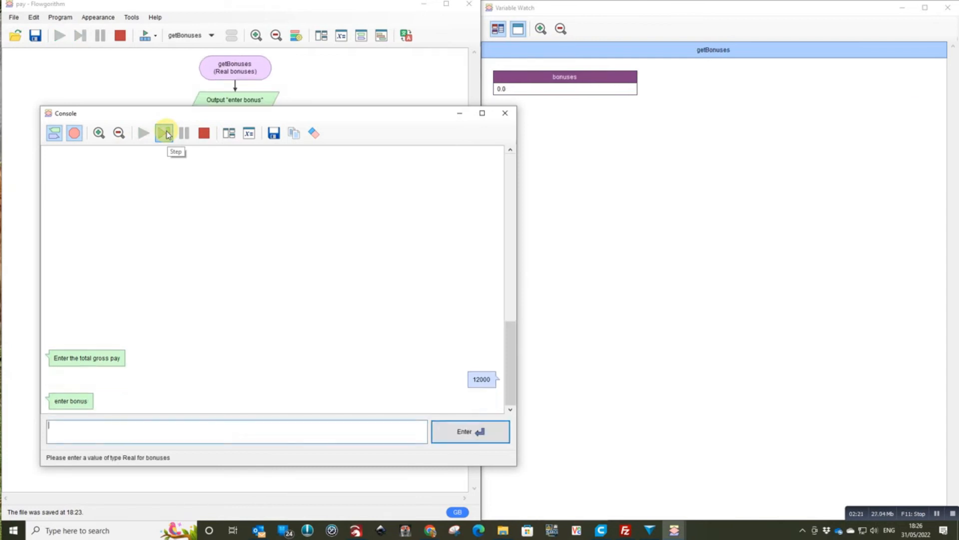
# Submit 1000 as the bonus and step back into Main with totalBonuses 1000
pyautogui.write('100')
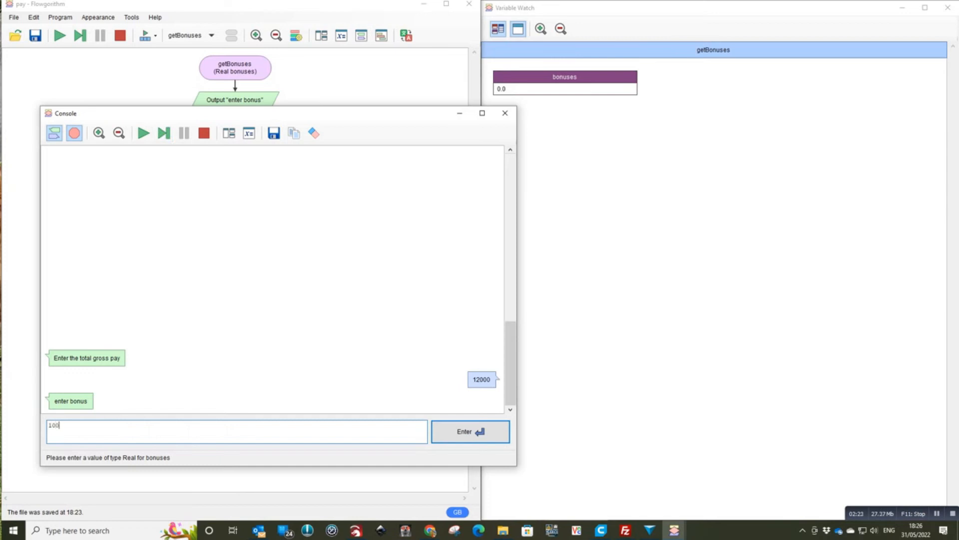
pyautogui.click(470, 431)
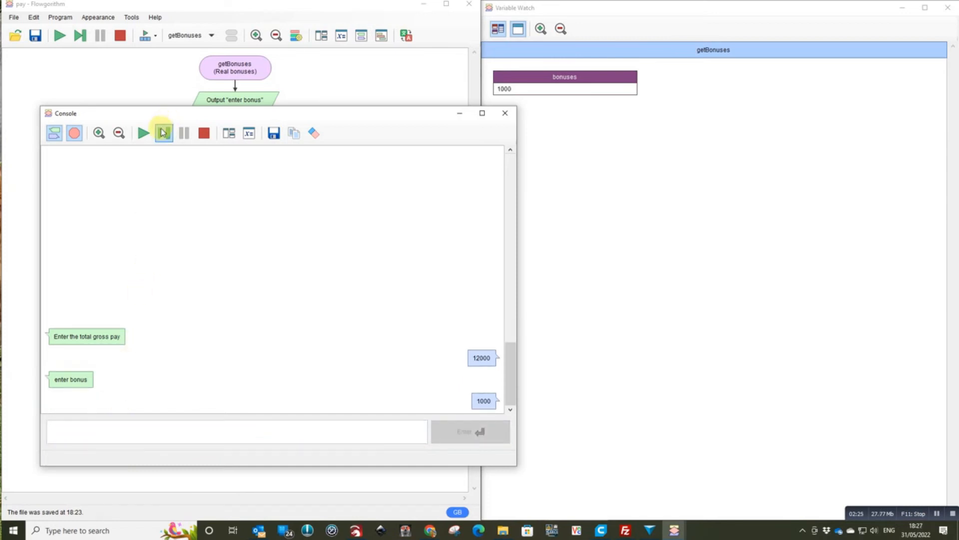
pyautogui.click(163, 133)
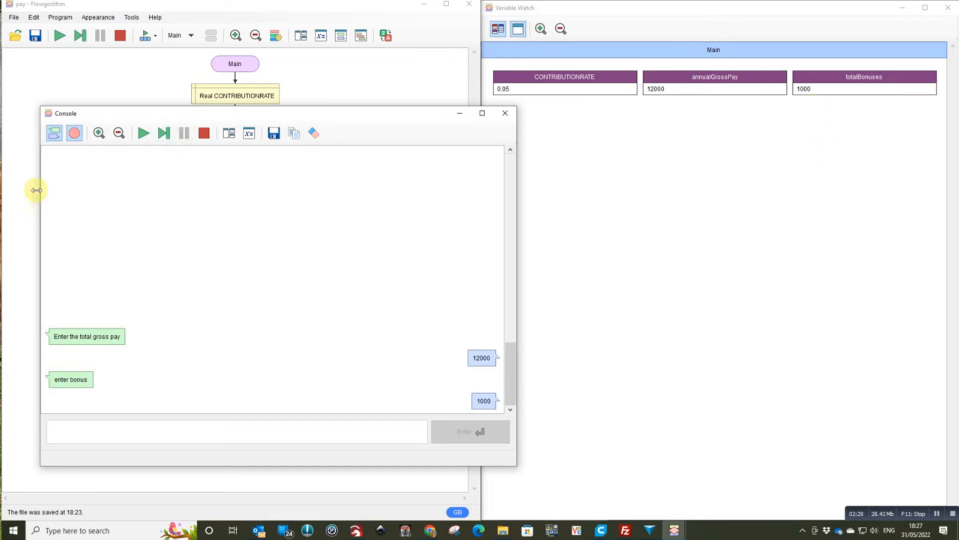
# Step through showGrossPayContrib so the console reports the contribution is 600
pyautogui.click(163, 133)
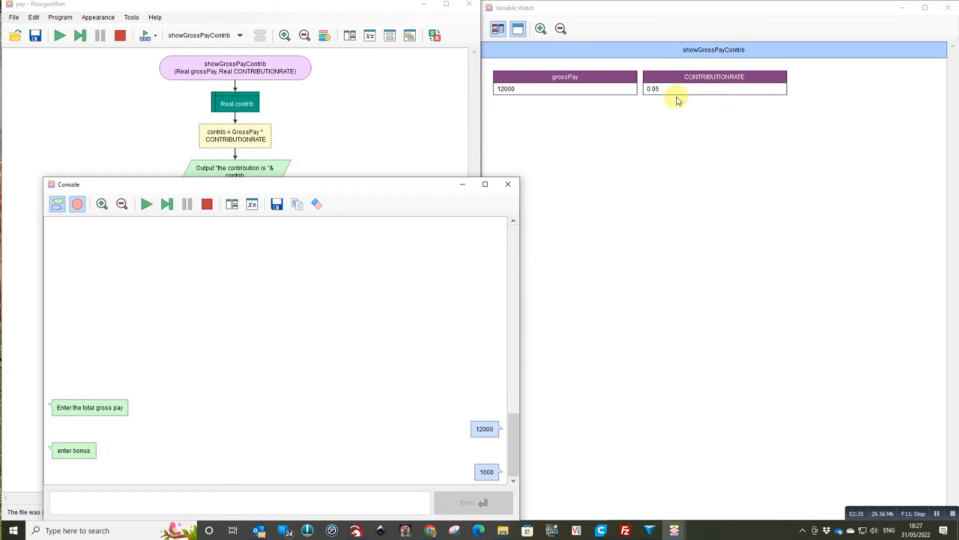
pyautogui.moveTo(289, 169)
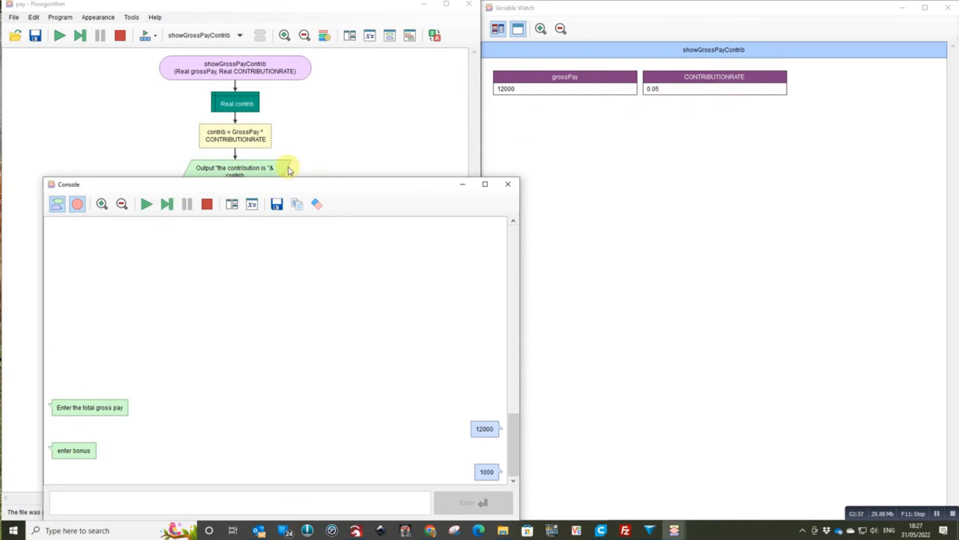
pyautogui.click(166, 203)
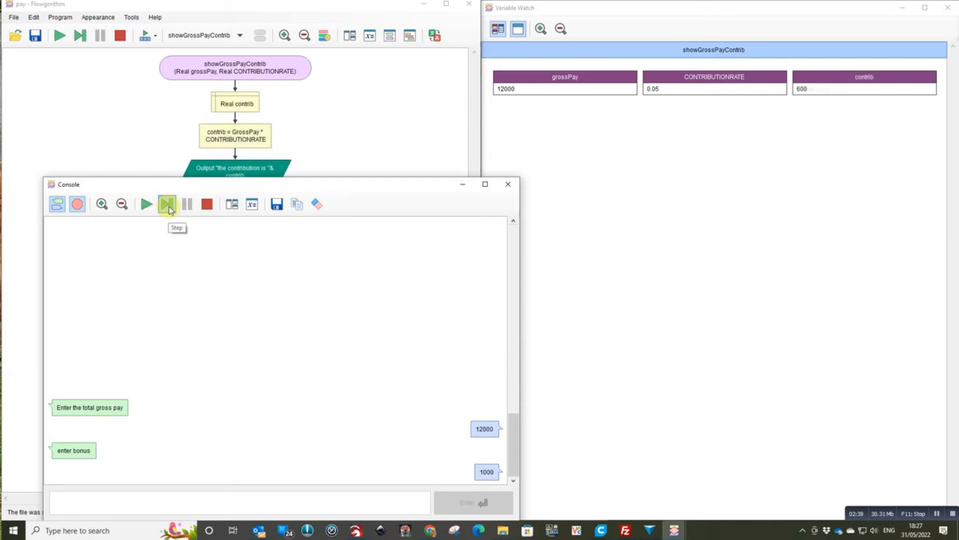
pyautogui.click(167, 204)
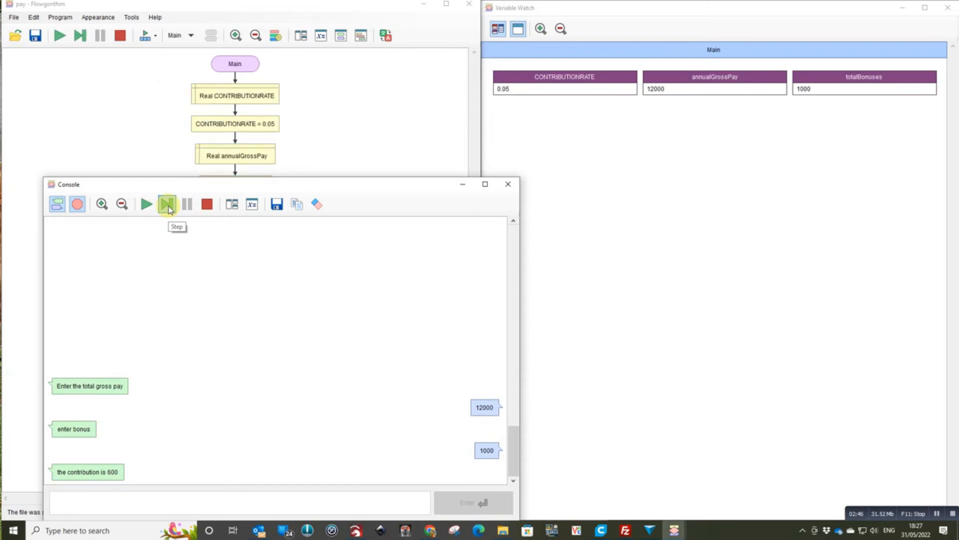
pyautogui.click(167, 203)
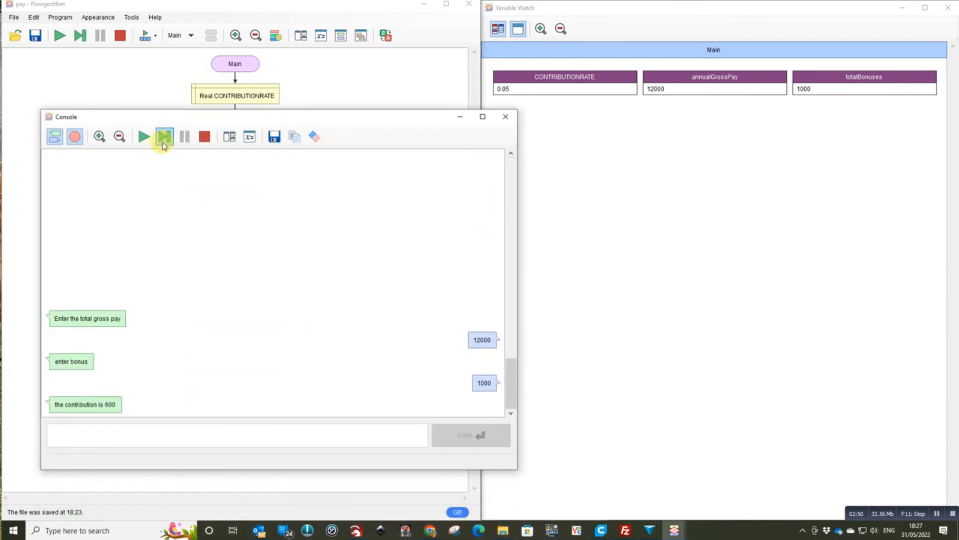
# Step through showBonusContrib so the bonus contribution computes and outputs as 50
pyautogui.click(163, 136)
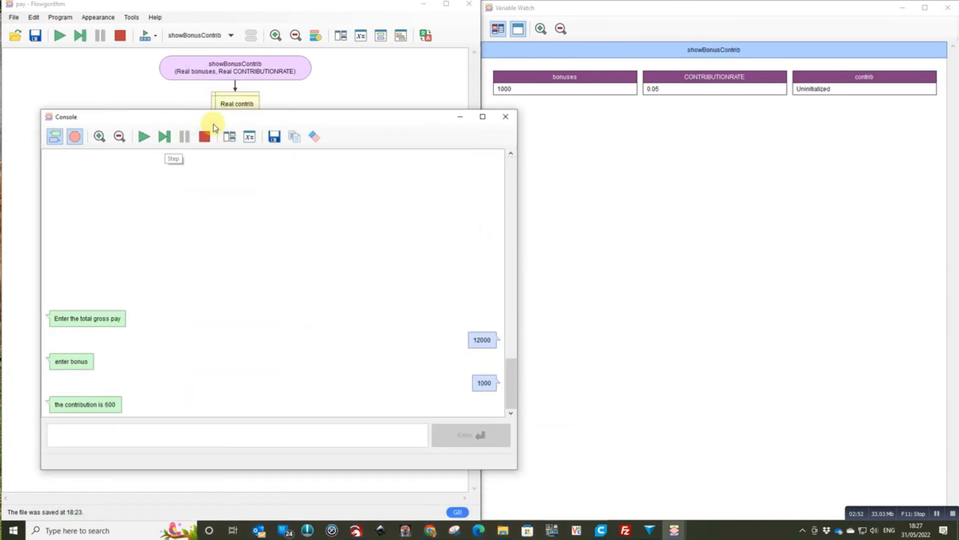
pyautogui.click(163, 137)
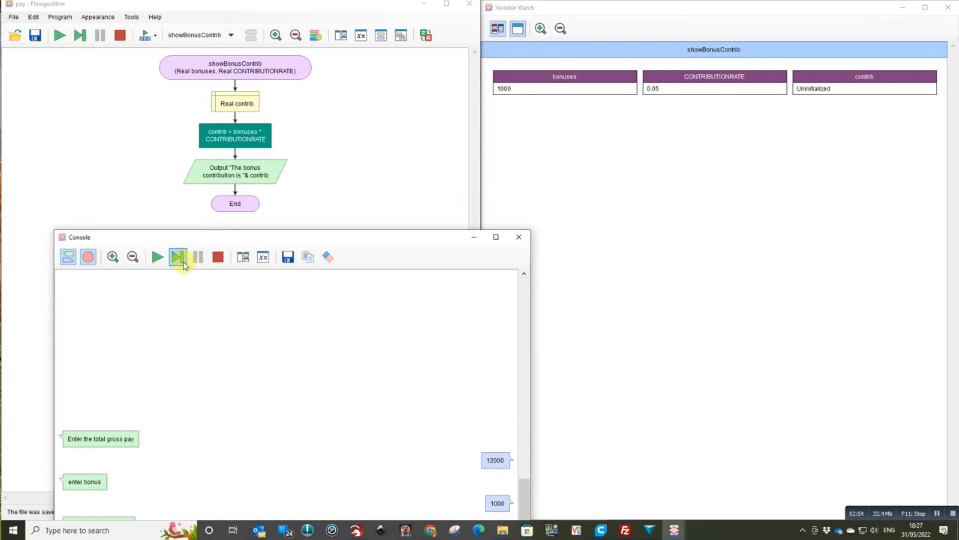
pyautogui.click(178, 257)
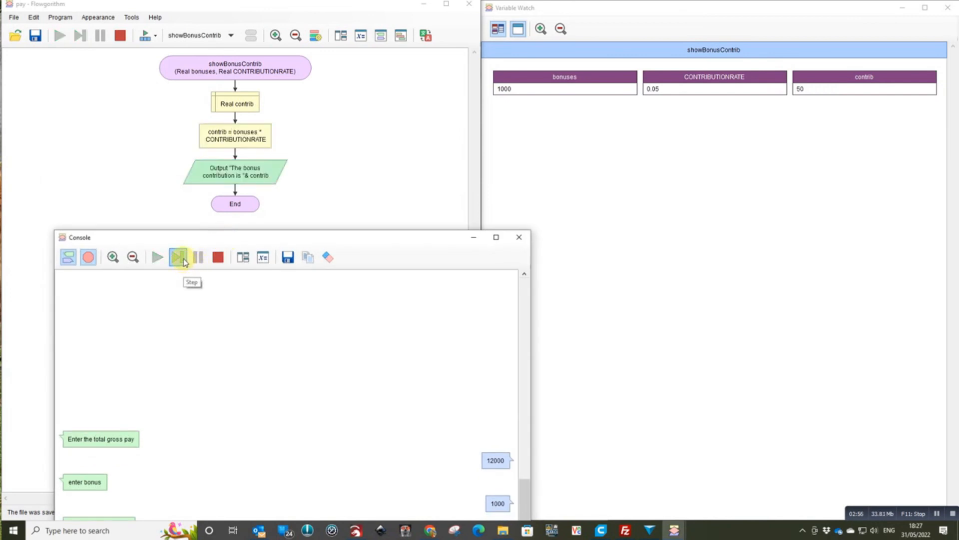
pyautogui.click(178, 257)
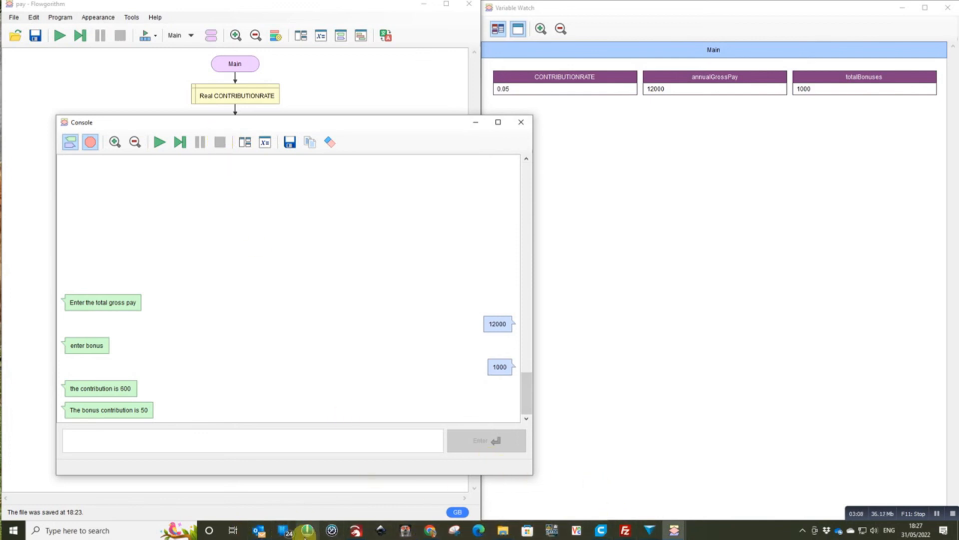
pyautogui.moveTo(430, 531)
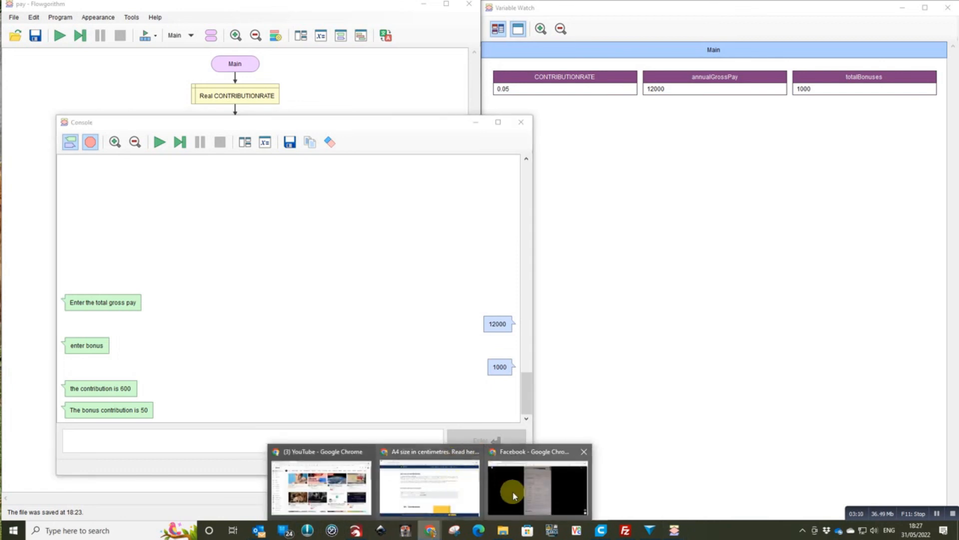
# Switch to the Facebook photo of the textbook pay flowchart to compare against the run
pyautogui.click(537, 484)
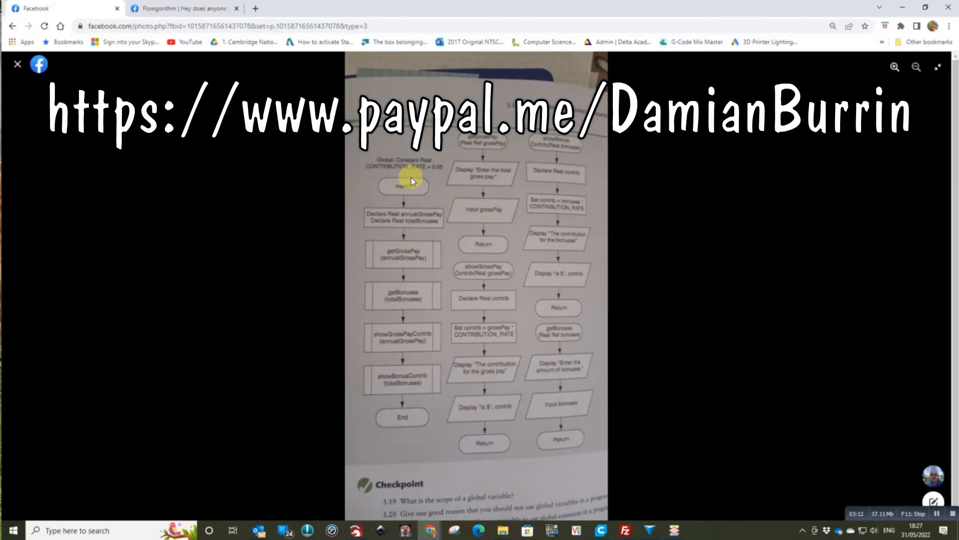
pyautogui.moveTo(472, 150)
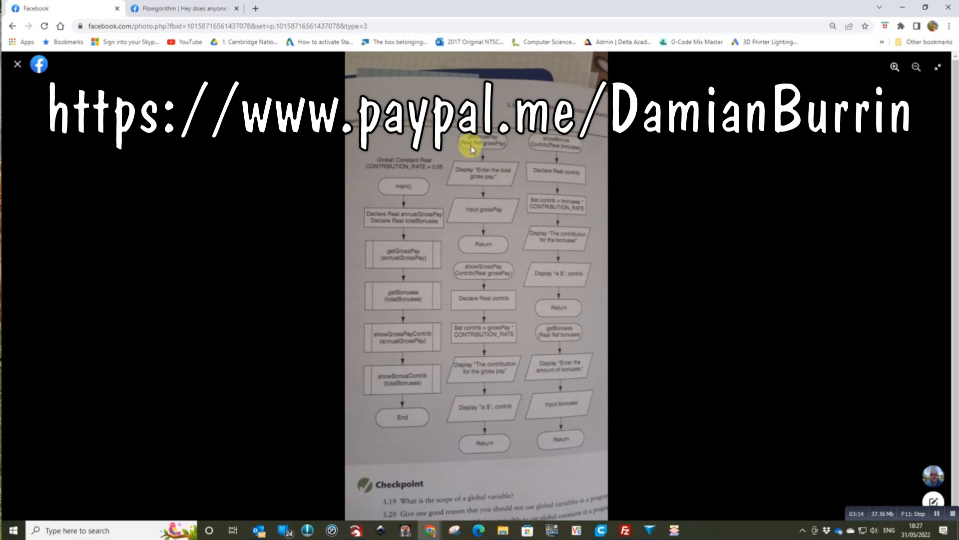
pyautogui.moveTo(438, 173)
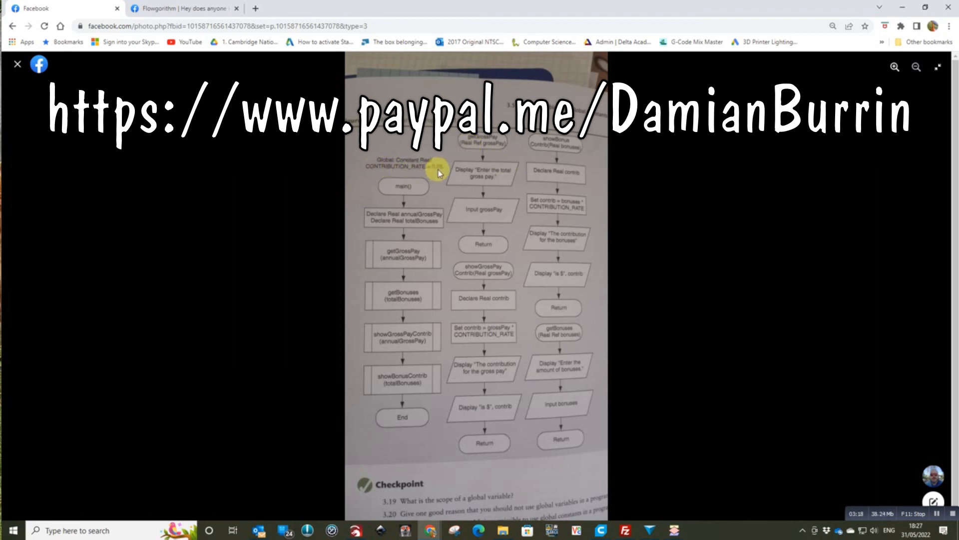
pyautogui.moveTo(444, 171)
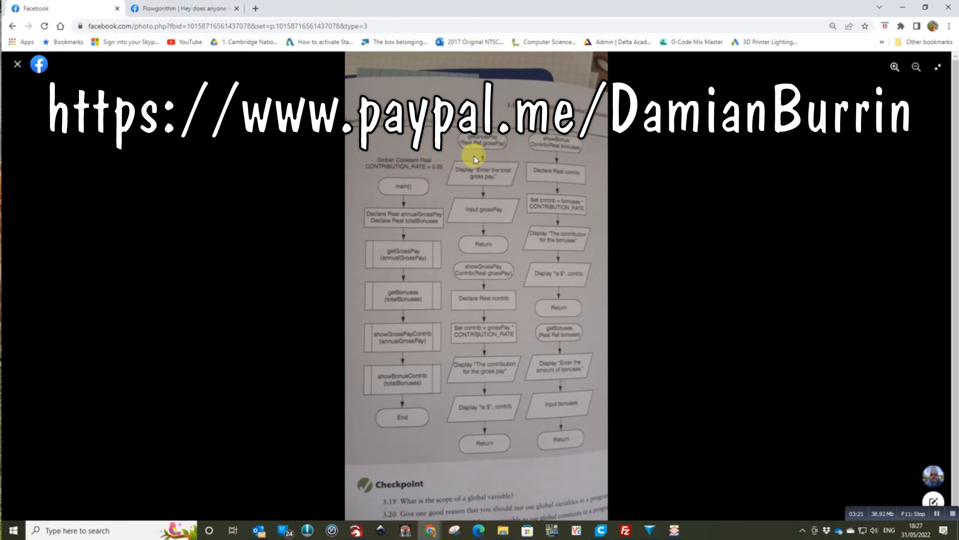
pyautogui.moveTo(467, 147)
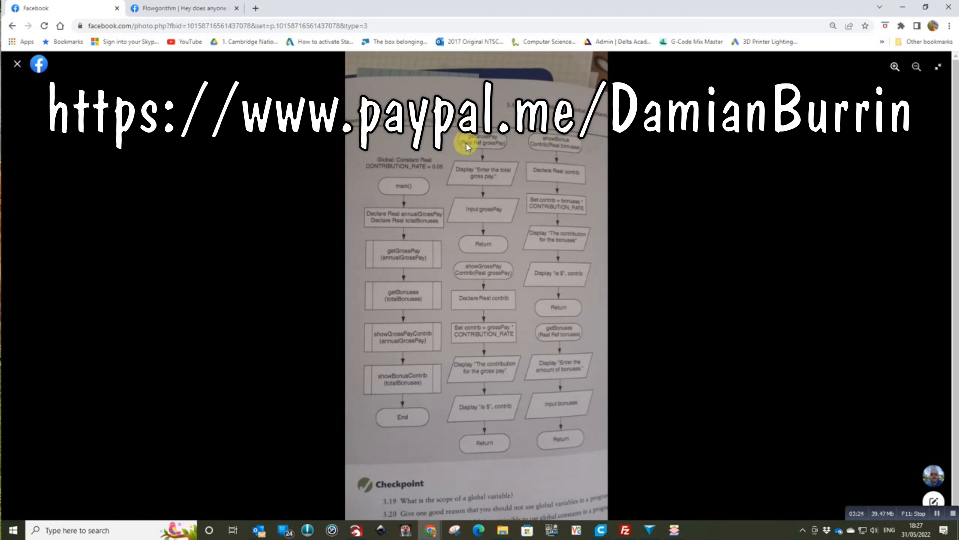
pyautogui.moveTo(502, 163)
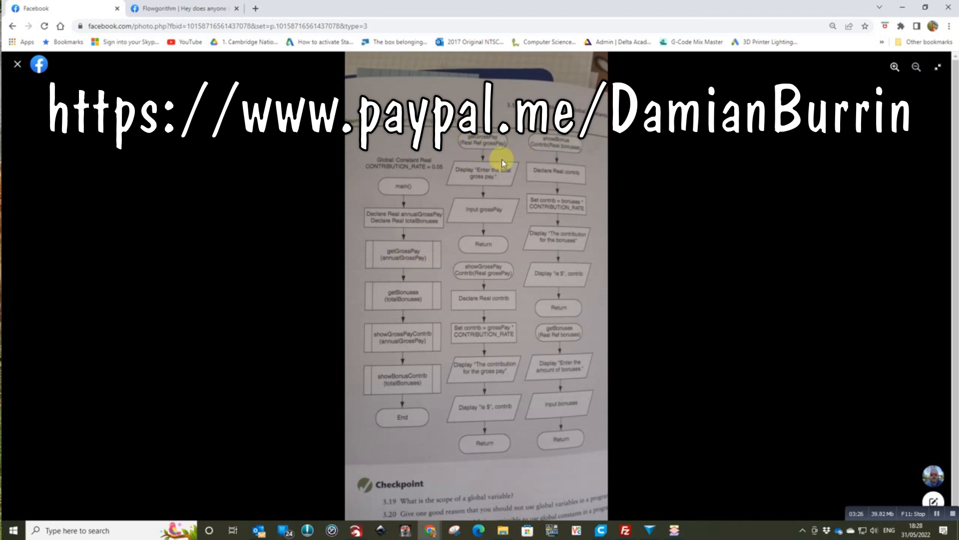
pyautogui.moveTo(518, 430)
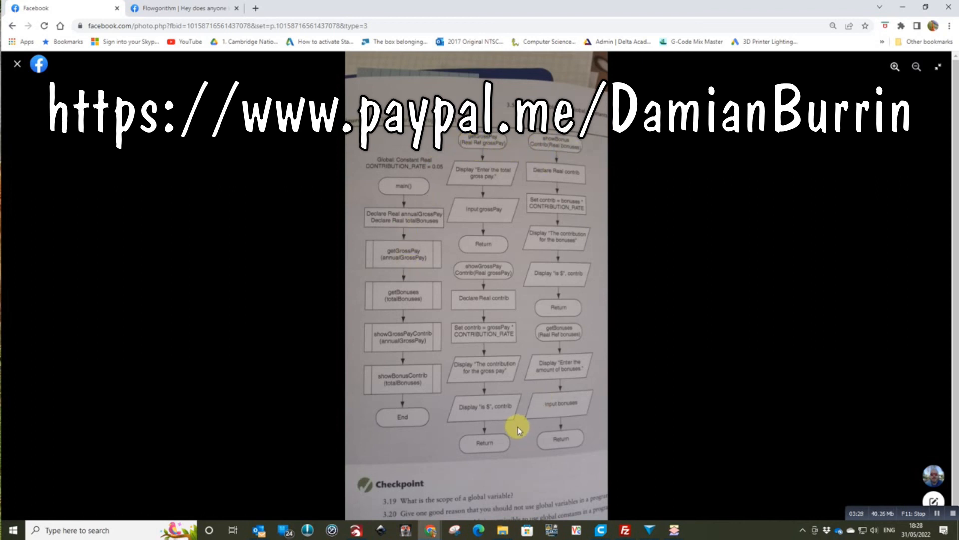